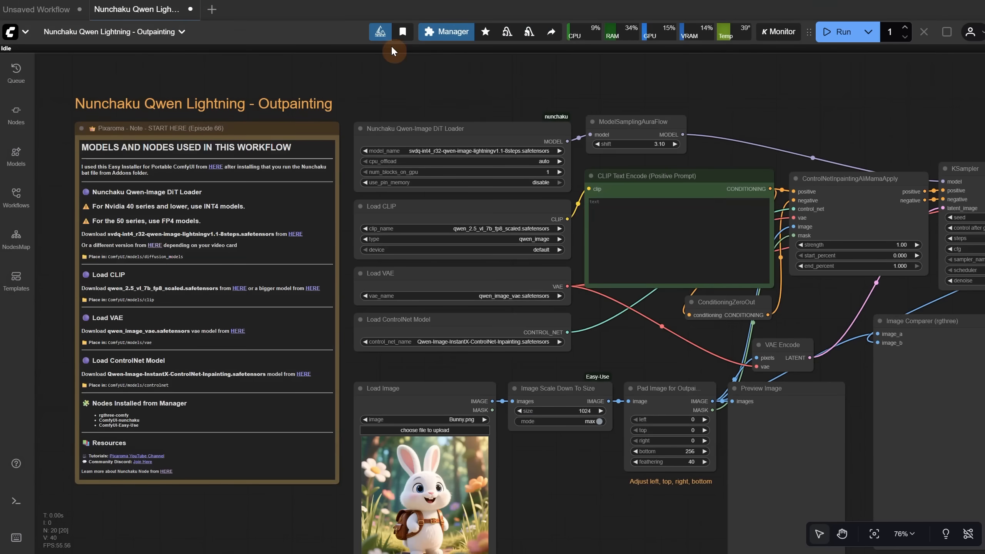
Step: Zoom the workflow canvas out and back in to view the whole outpainting graph
scroll("down", 3)
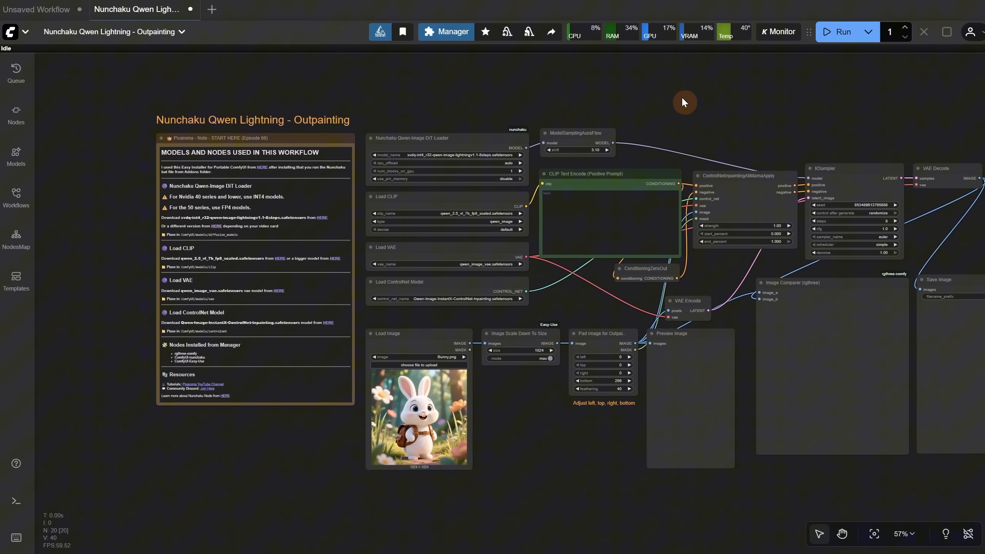
scroll("up", 3)
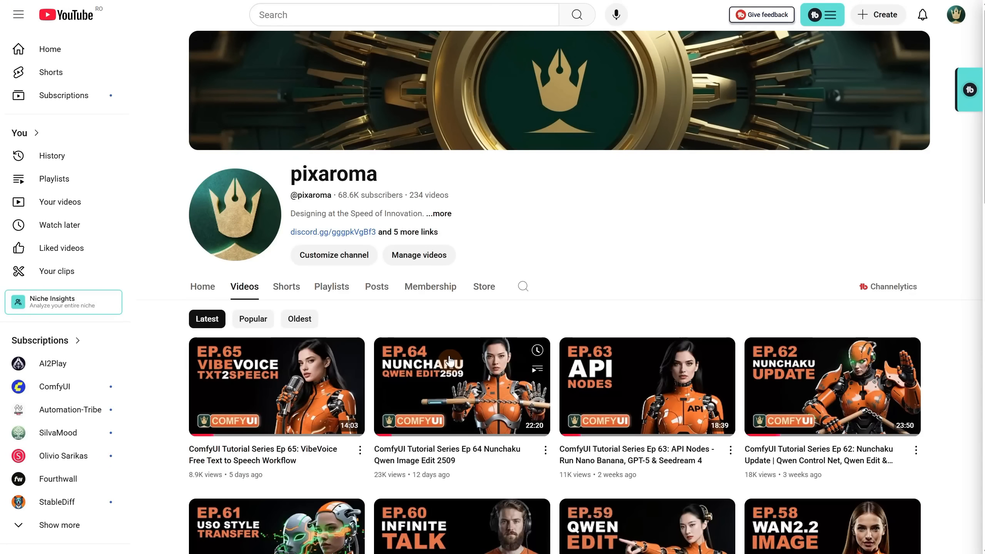
mouse_move(779, 341)
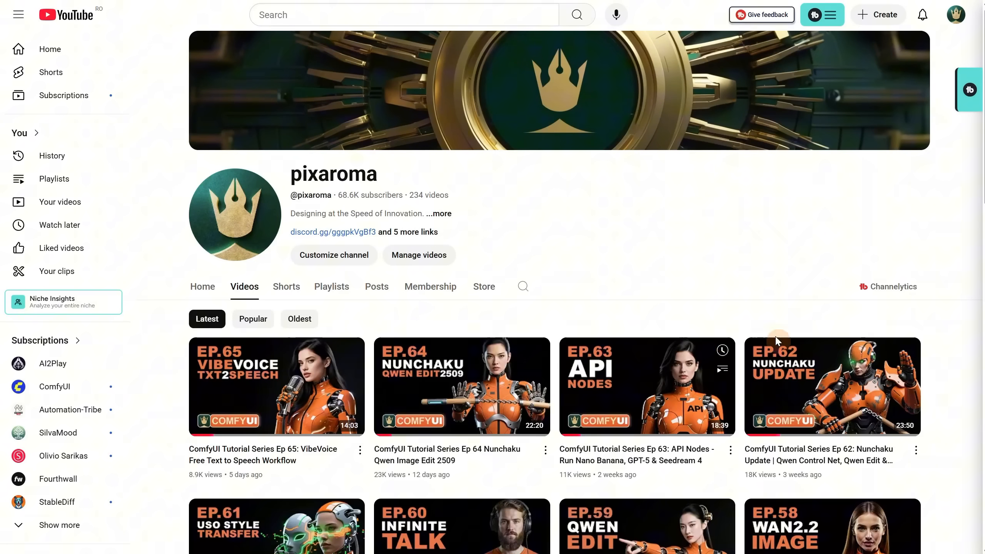
mouse_move(849, 384)
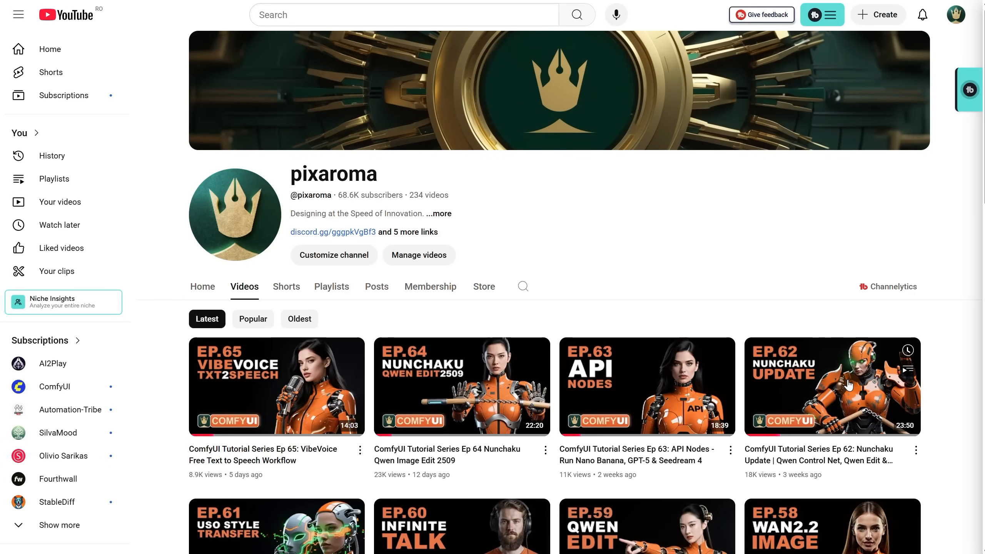
Step: Follow the Easy Installer HERE link from the START HERE note to its GitHub page
left_click(125, 9)
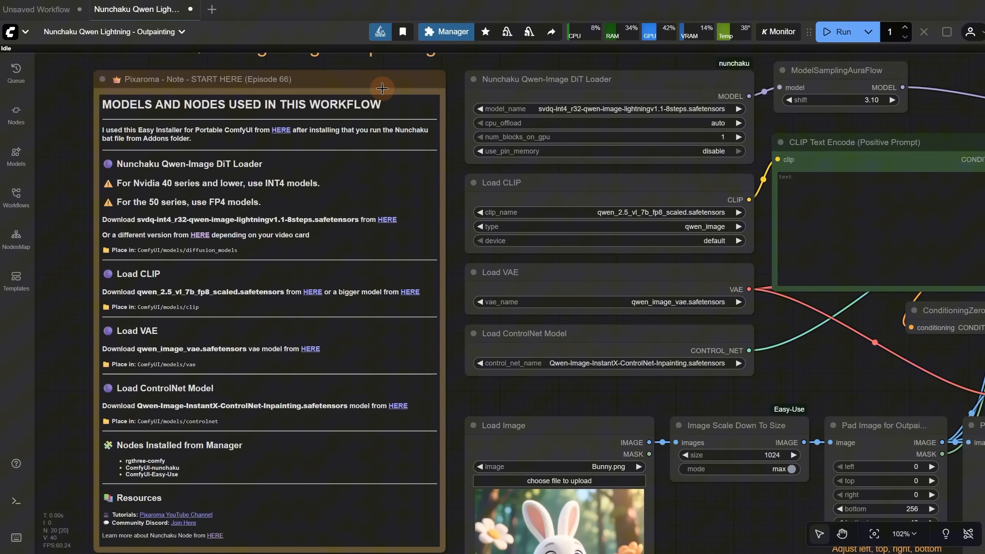
mouse_move(272, 141)
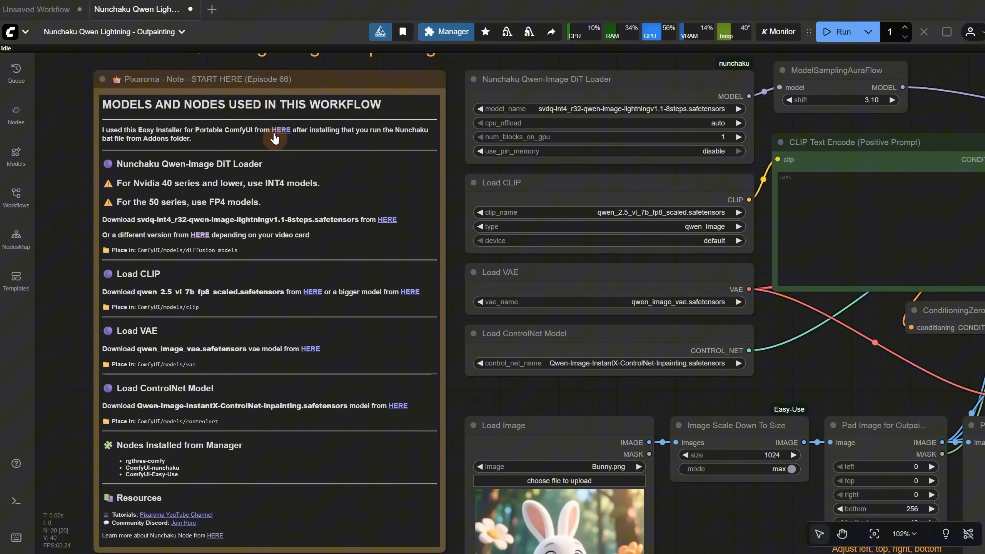
left_click(281, 130)
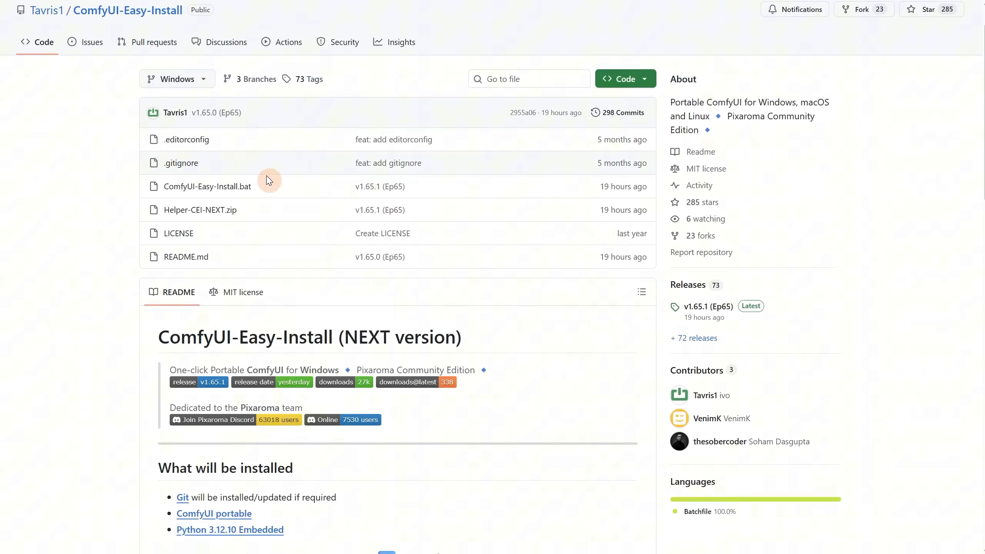
Step: Reach the Windows Installation section and download the latest ComfyUI-Easy-Install release
scroll("down", 3)
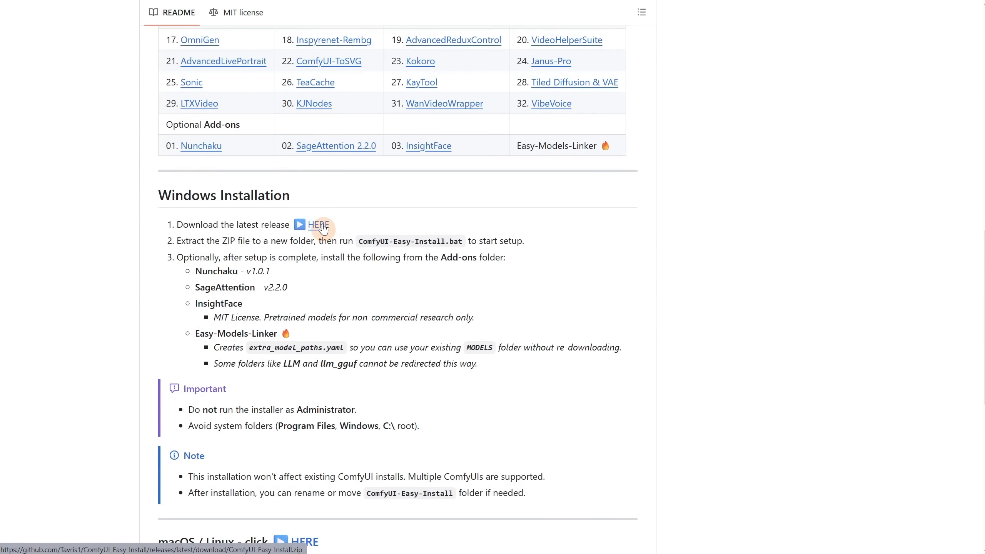
double_click(216, 271)
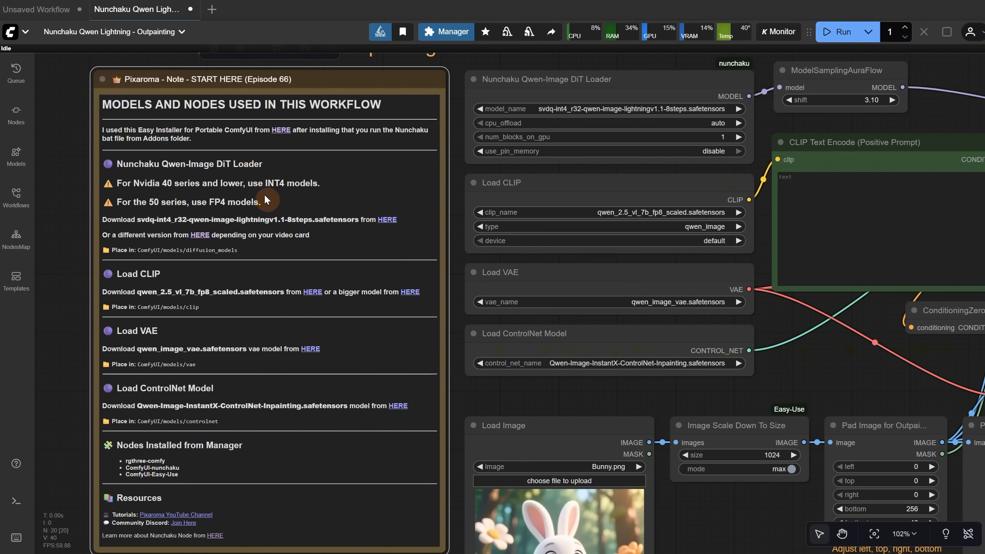
mouse_move(266, 183)
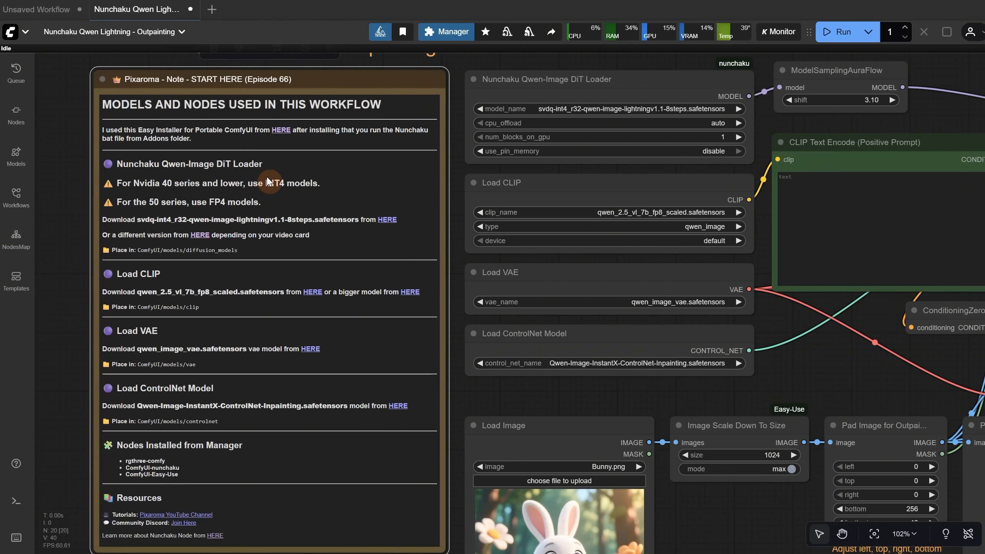
mouse_move(162, 183)
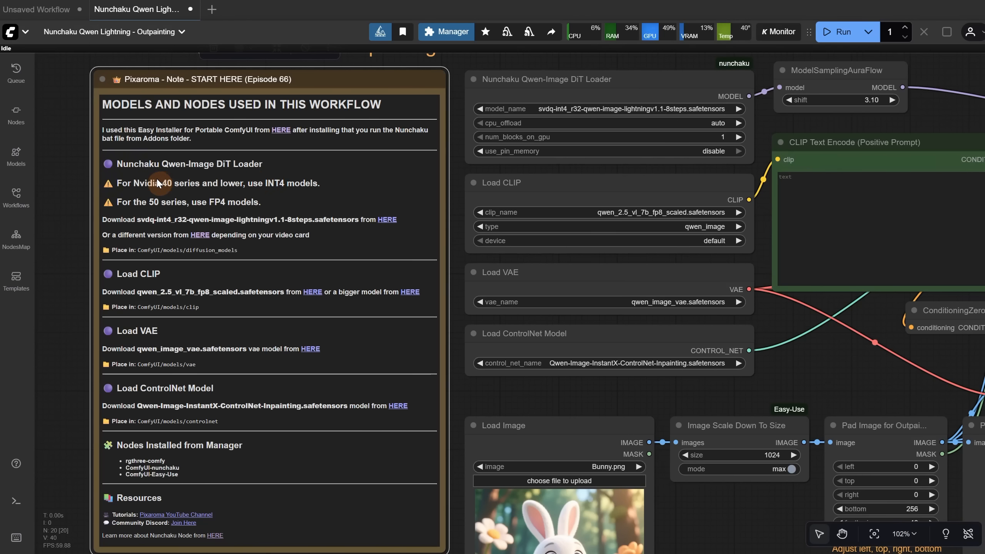
mouse_move(302, 178)
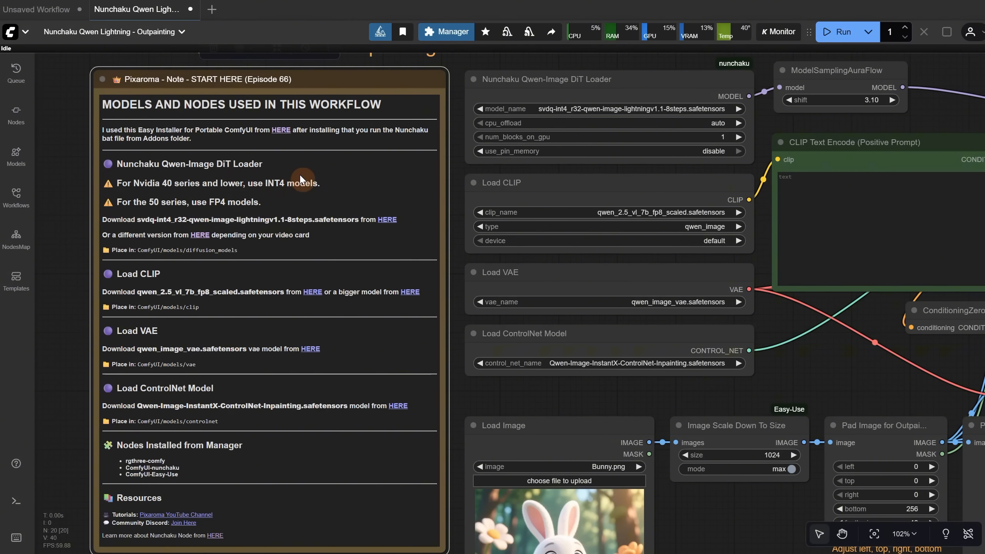
mouse_move(287, 210)
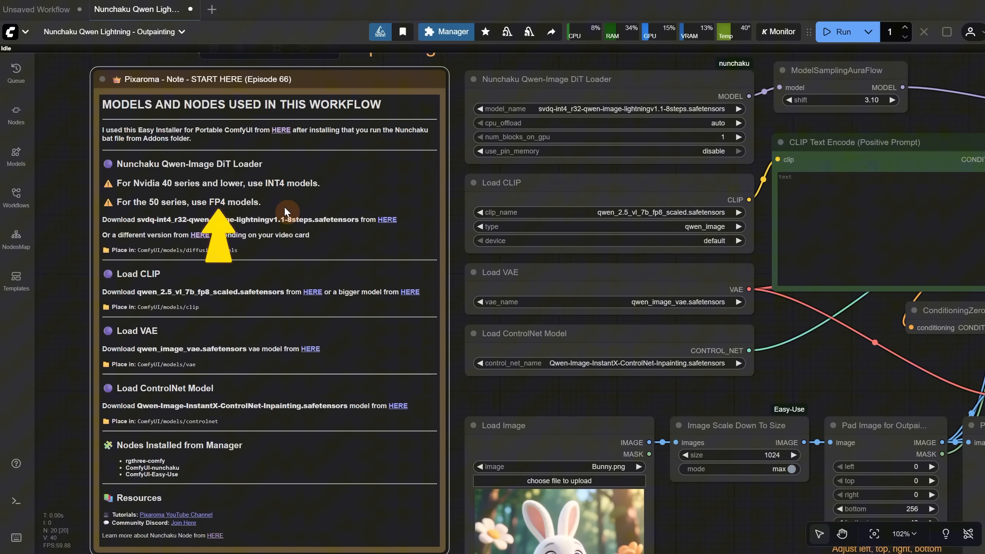
left_click(387, 220)
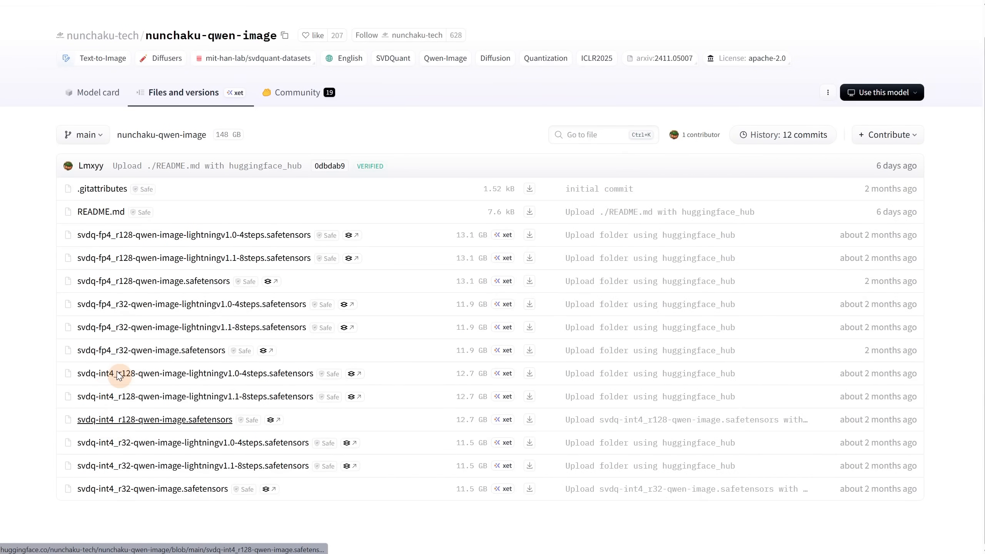
mouse_move(118, 258)
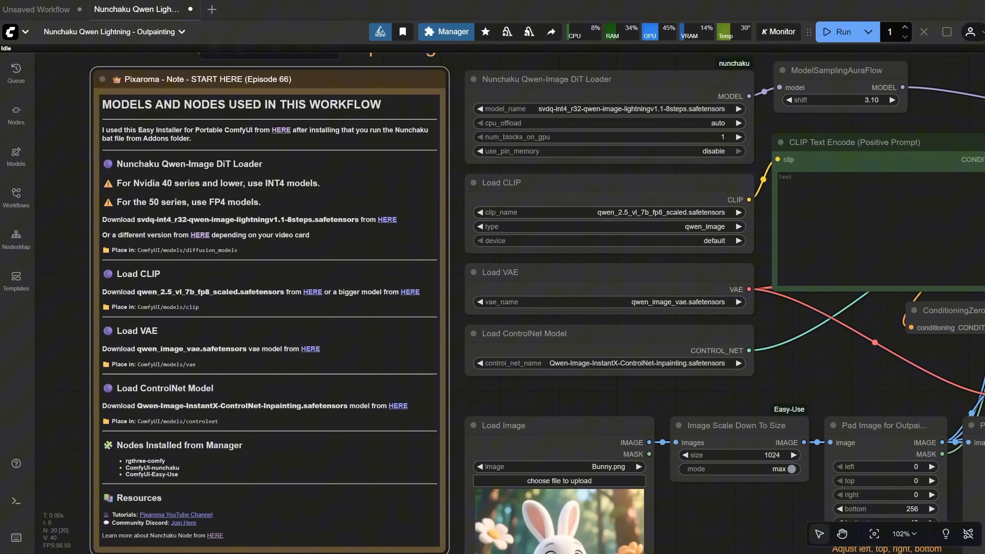
mouse_move(252, 220)
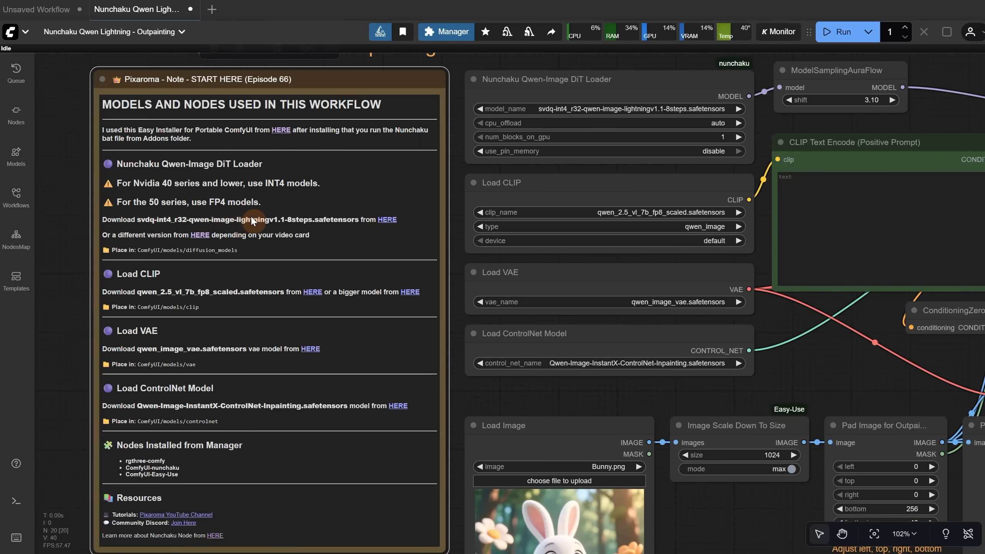
mouse_move(386, 220)
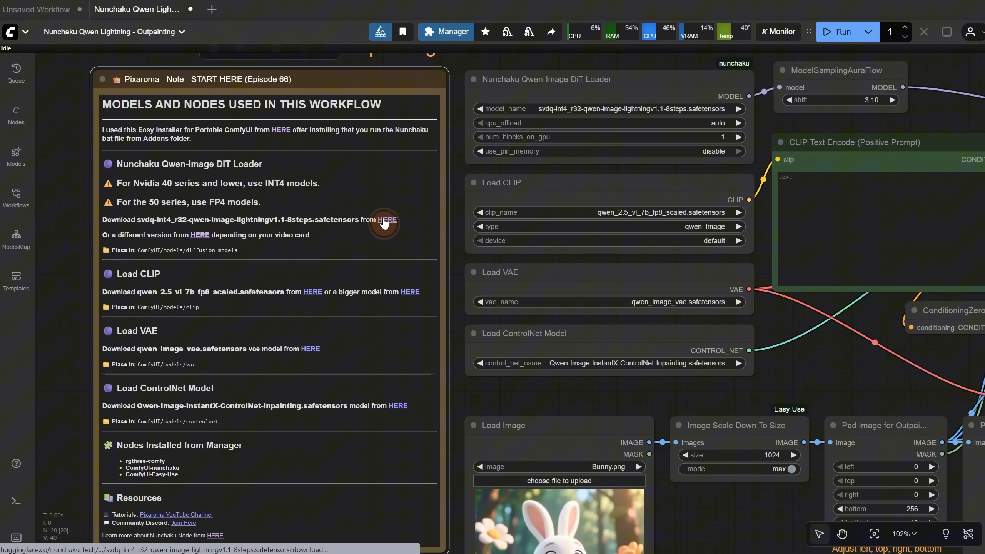
Step: Point the 8-step INT4 Lightning download at models/diffusion_models and decline replacing the existing file
left_click(388, 221)
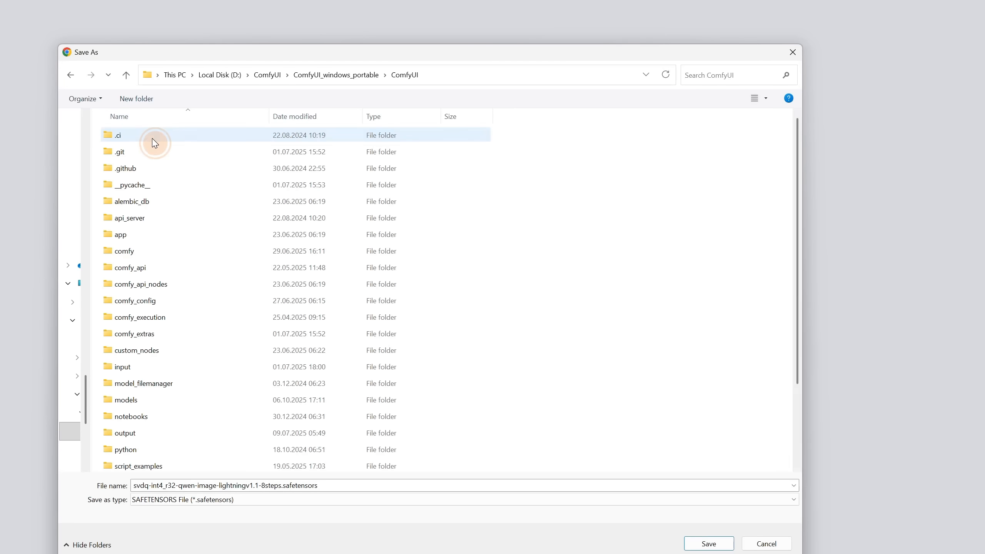
double_click(124, 399)
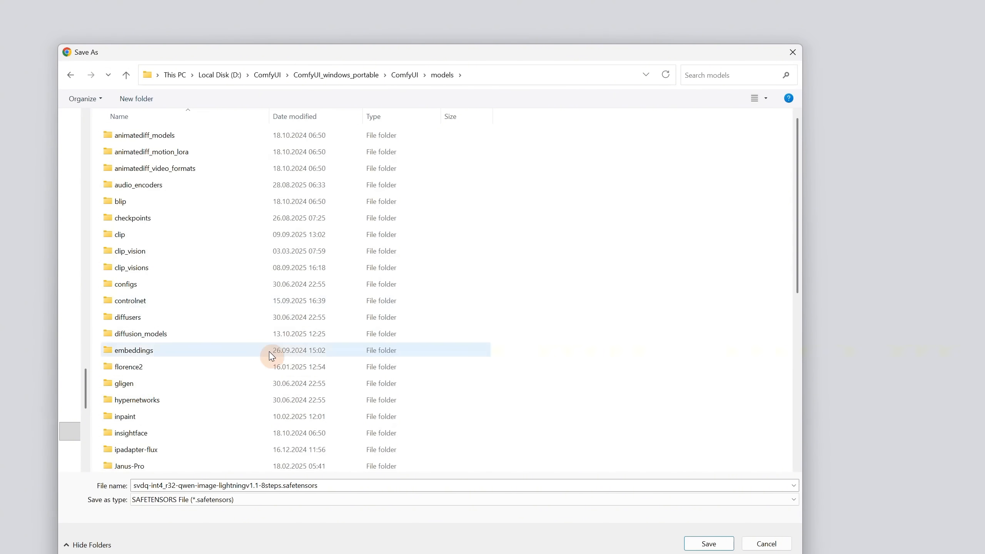
double_click(141, 333)
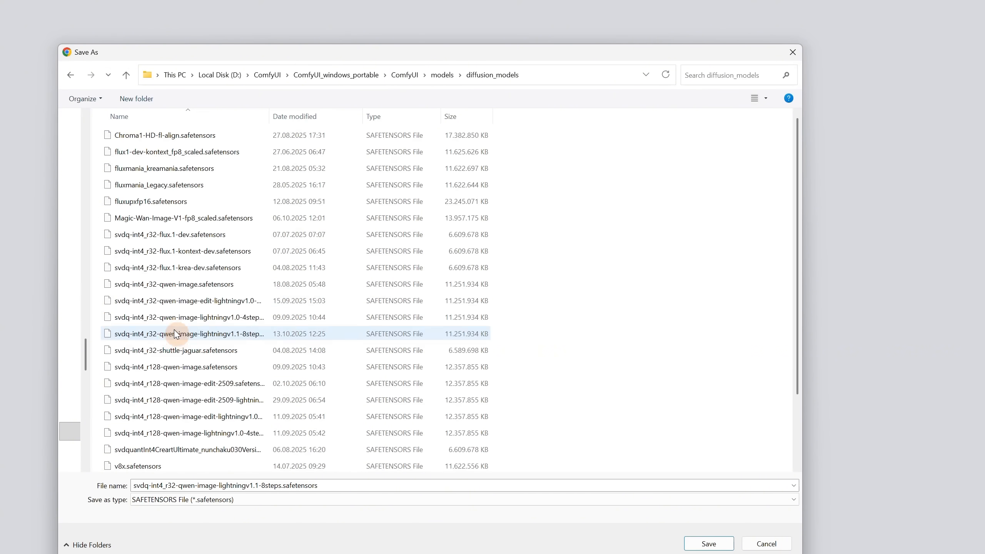
left_click(708, 543)
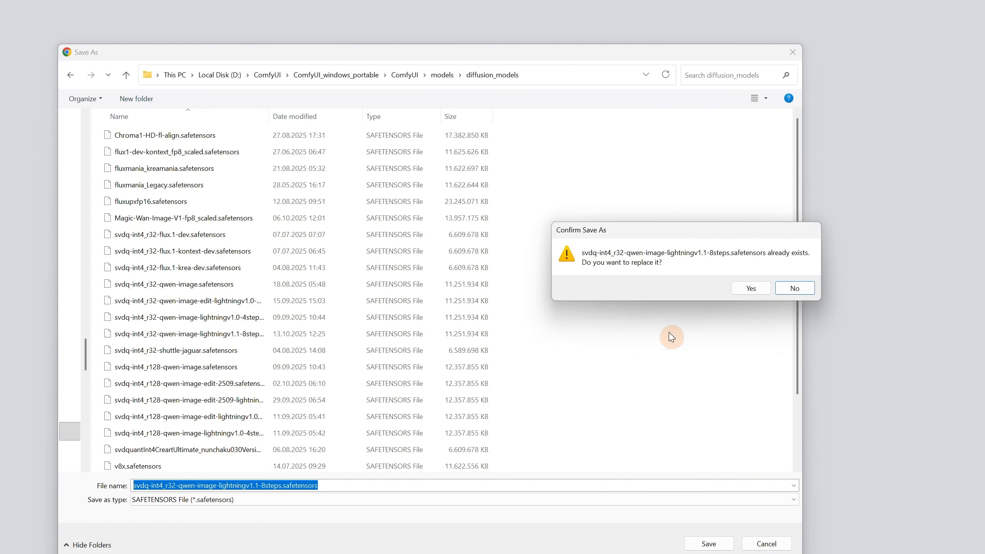
left_click(794, 288)
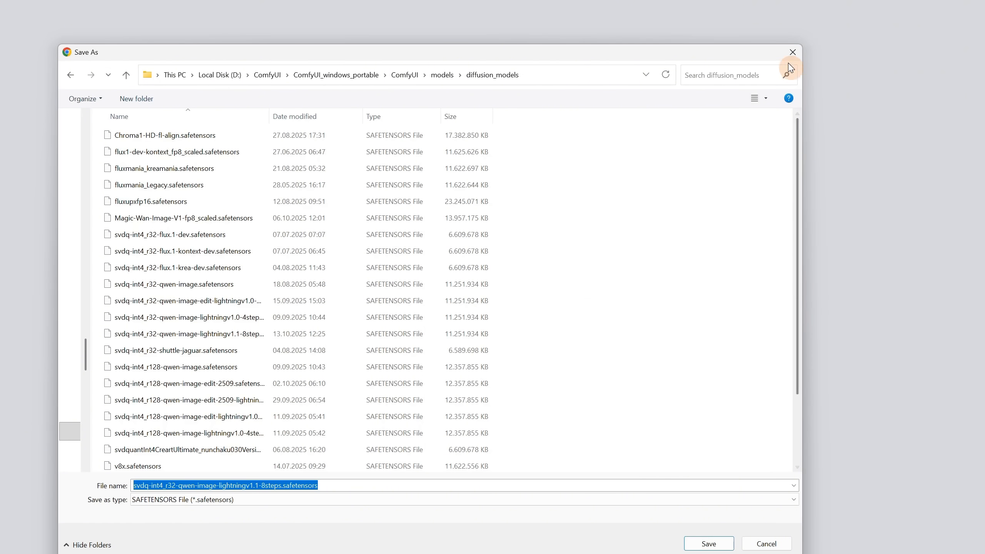
mouse_move(505, 90)
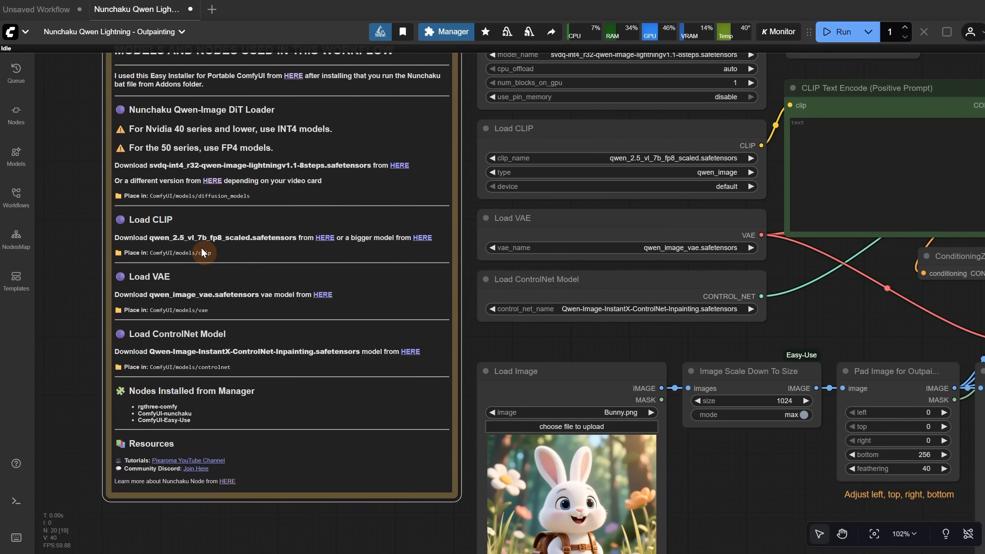
mouse_move(316, 295)
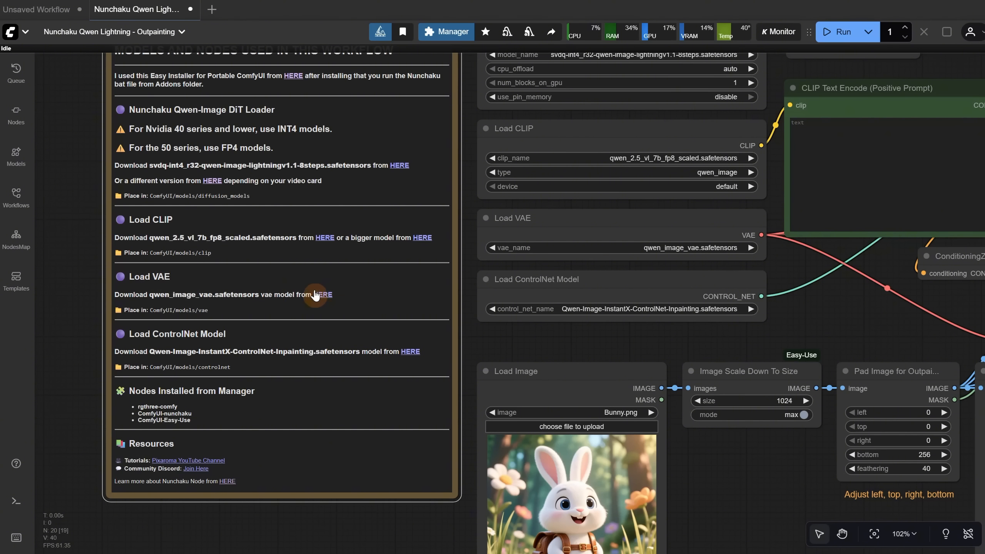
mouse_move(216, 313)
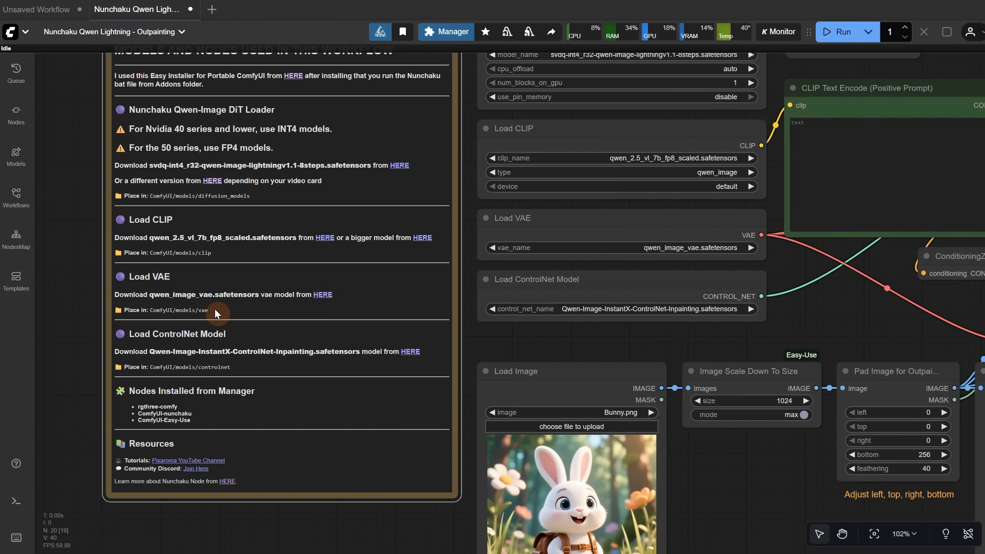
mouse_move(201, 344)
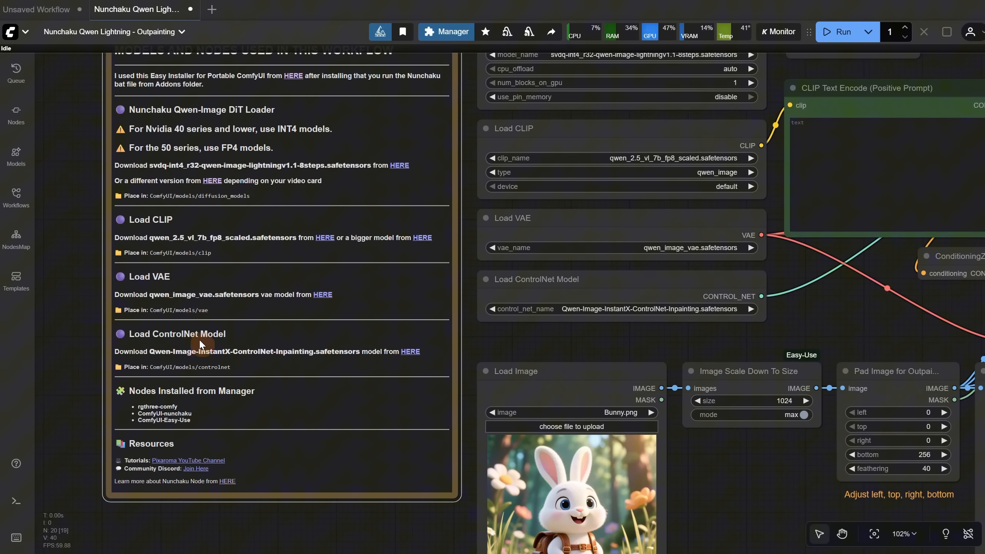
mouse_move(409, 359)
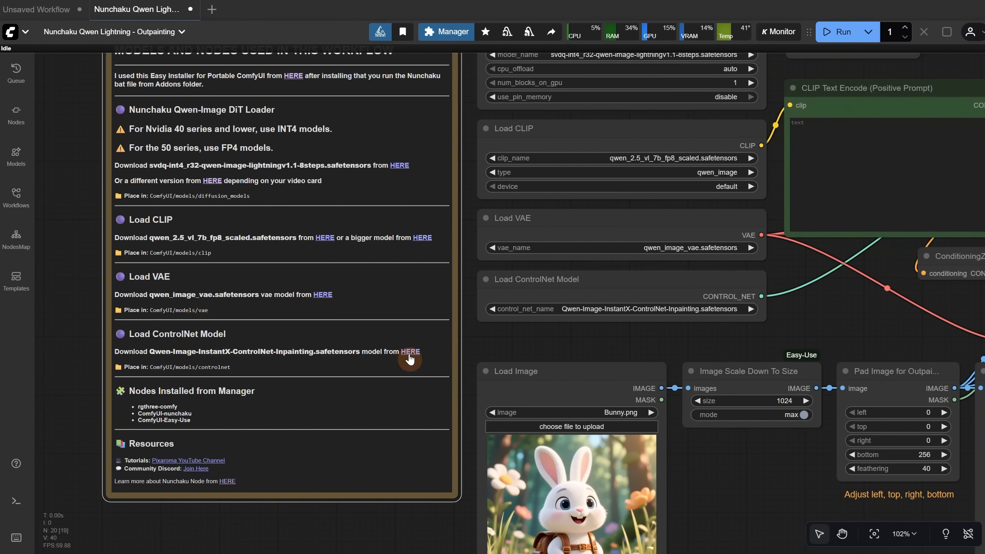
mouse_move(408, 352)
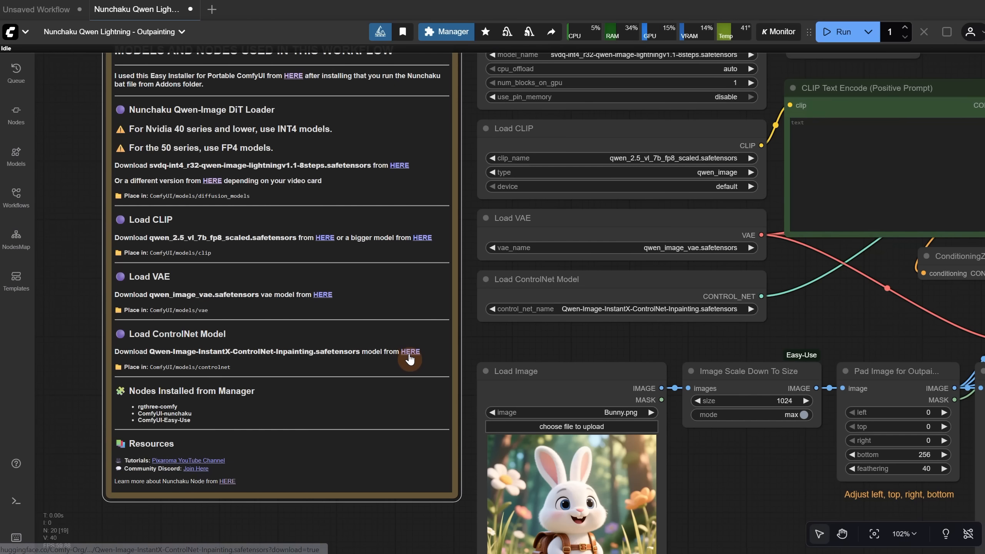
mouse_move(153, 401)
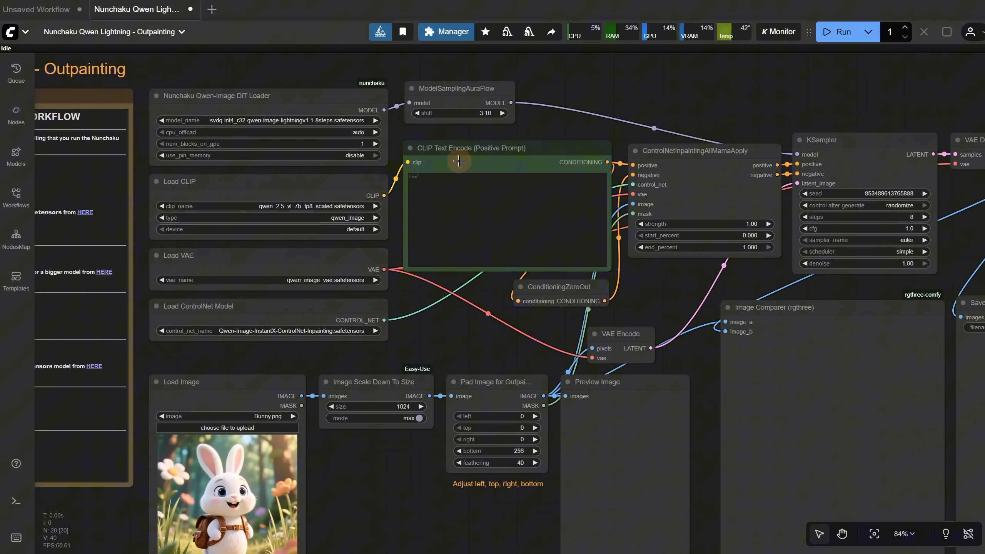
mouse_move(794, 265)
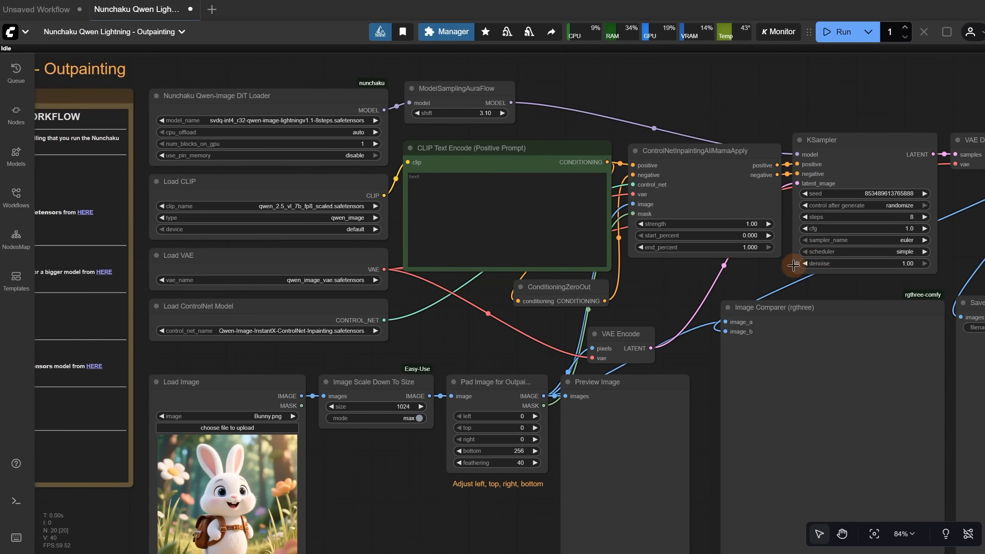
scroll("up", 3)
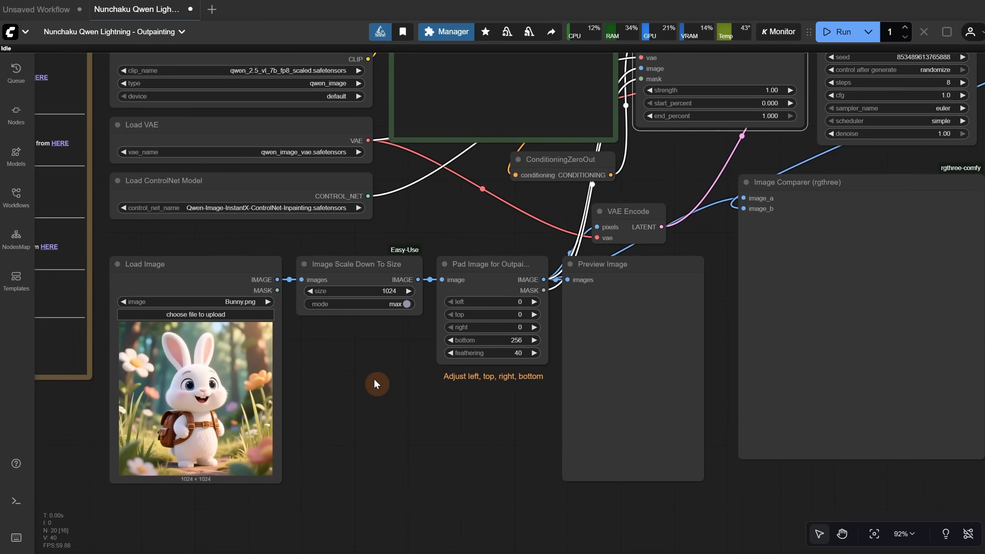
scroll("up", 3)
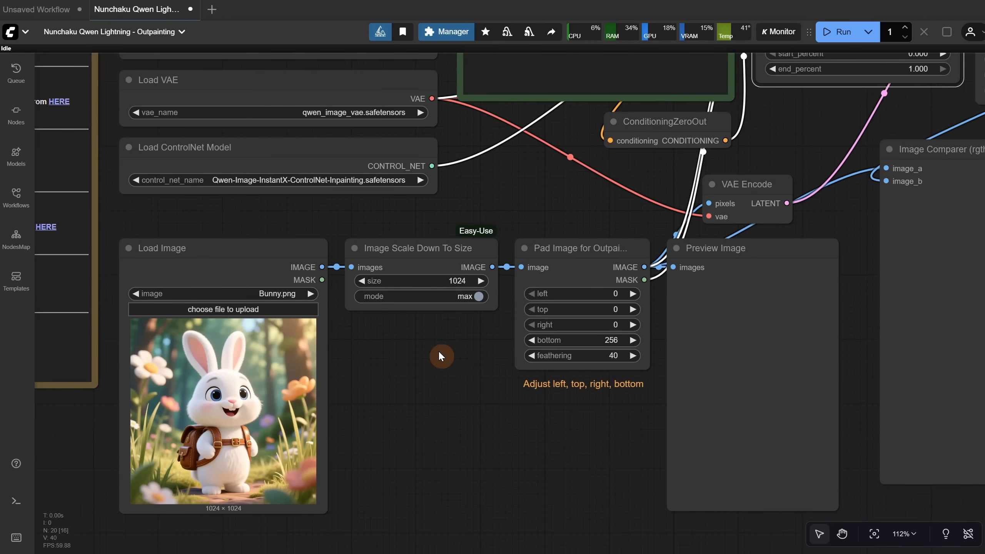
mouse_move(244, 316)
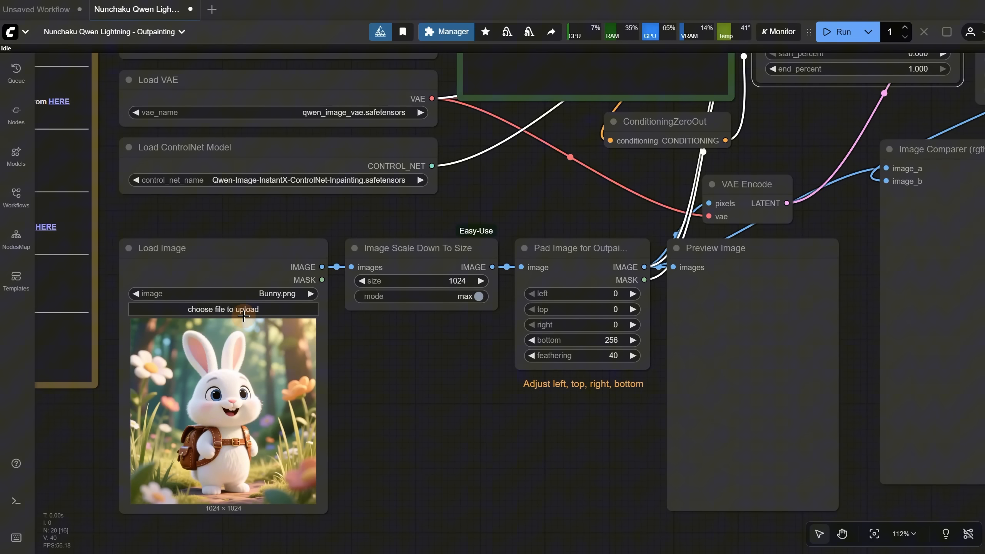
left_click(223, 310)
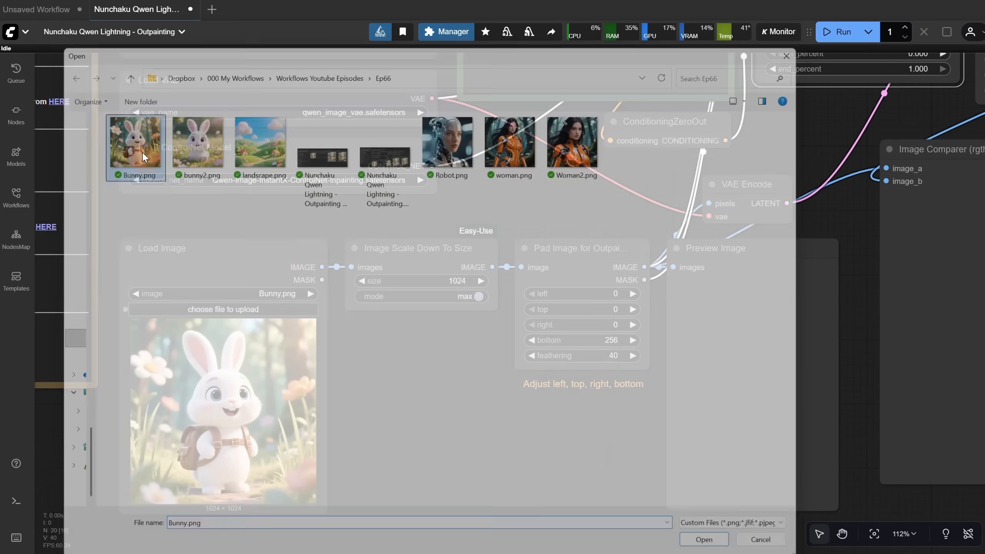
left_click(703, 539)
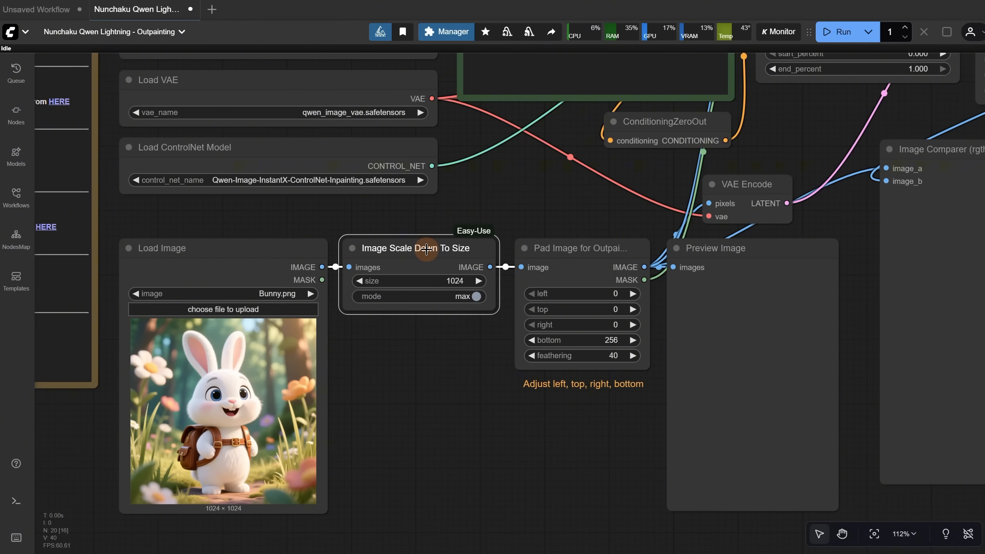
left_click(414, 248)
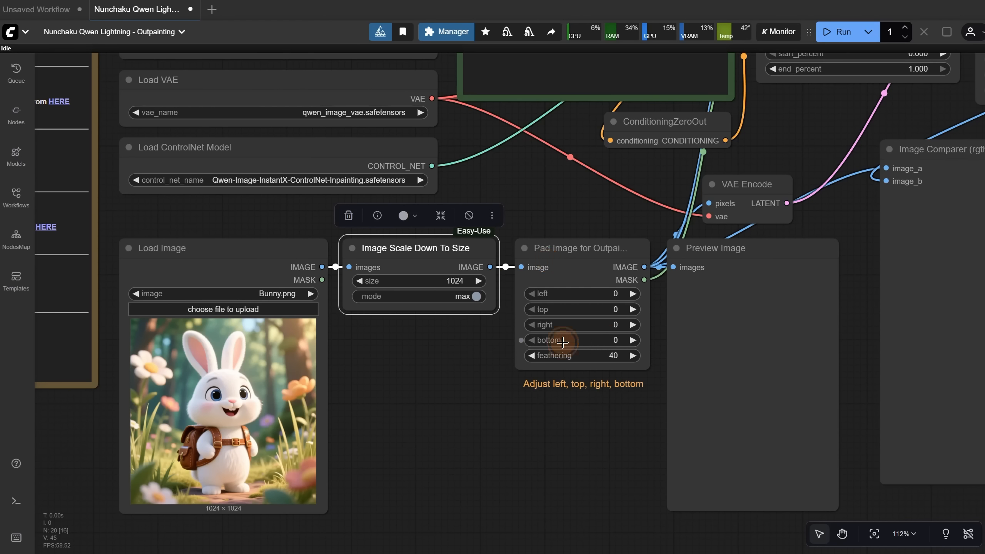
mouse_move(592, 333)
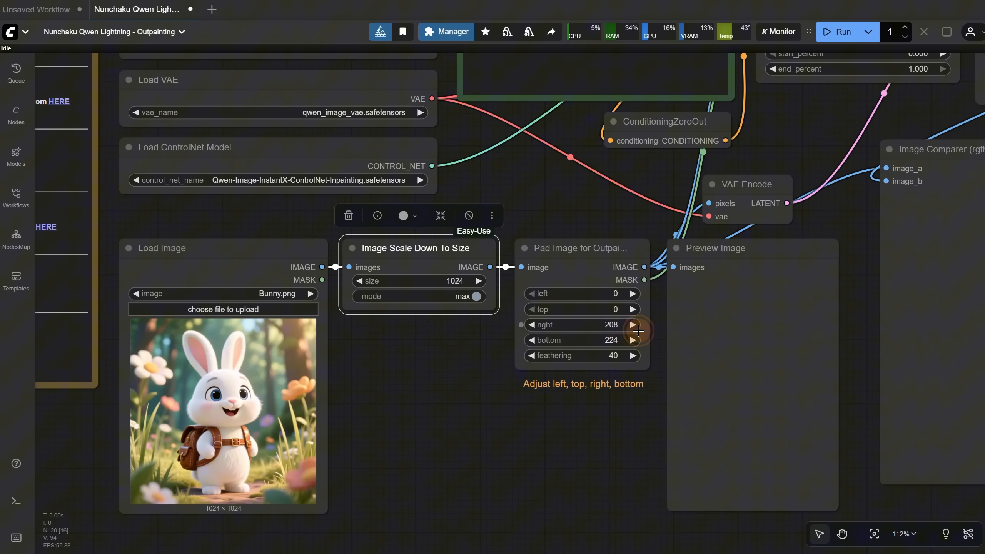
left_click(533, 325)
type("256")
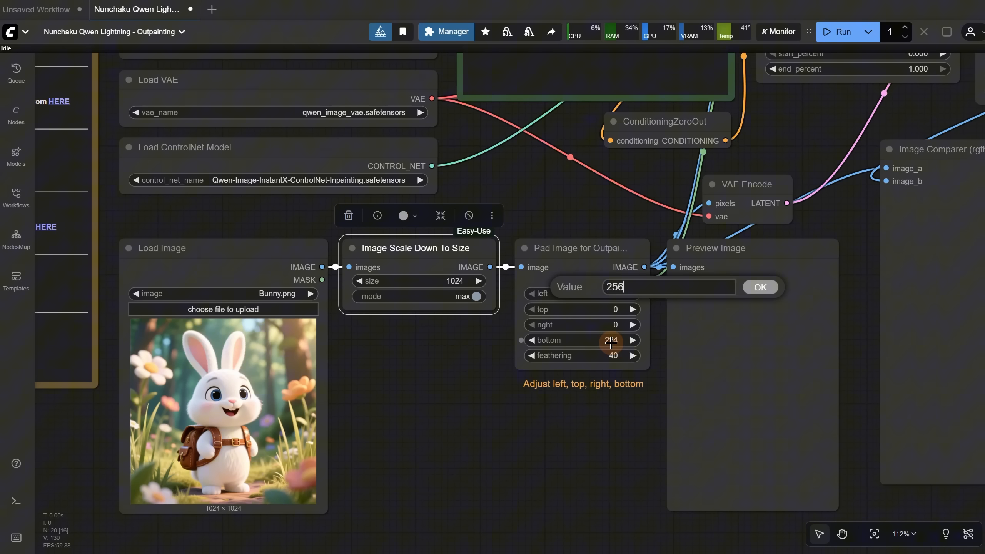
left_click(759, 287)
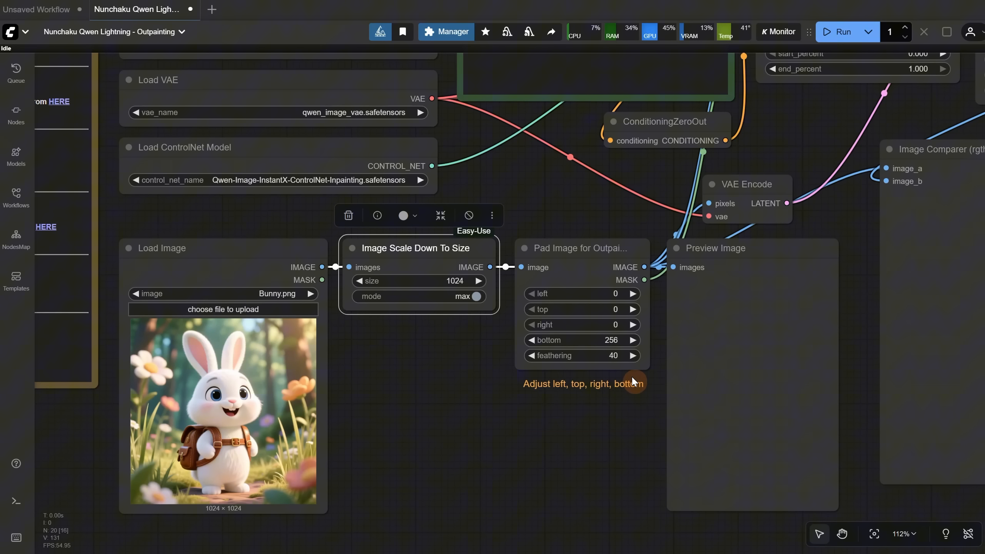
mouse_move(597, 458)
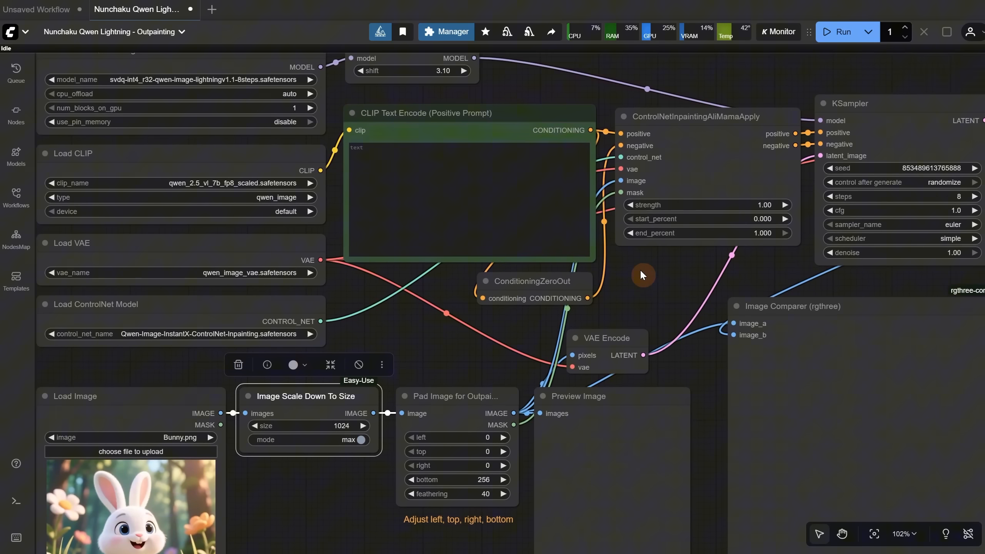
mouse_move(410, 168)
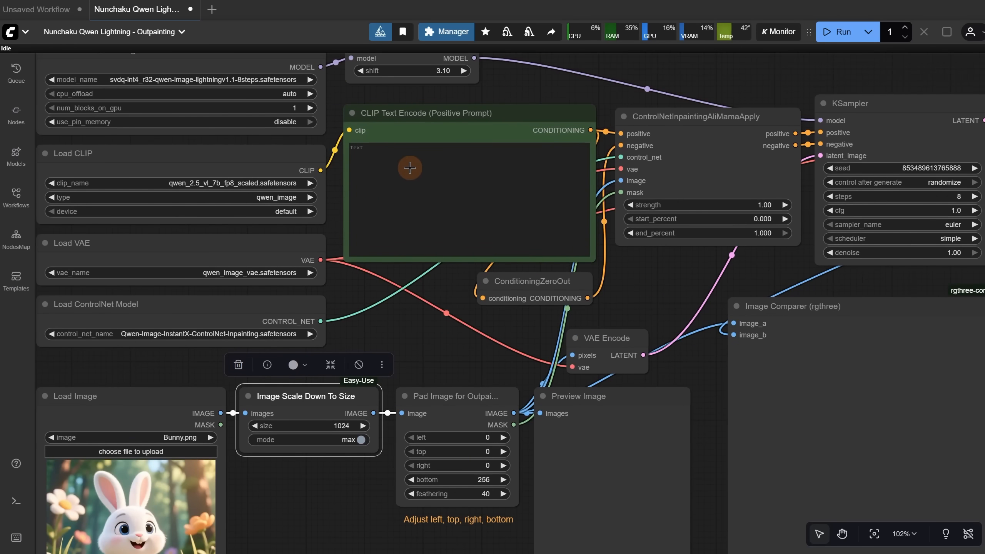
scroll("down", 3)
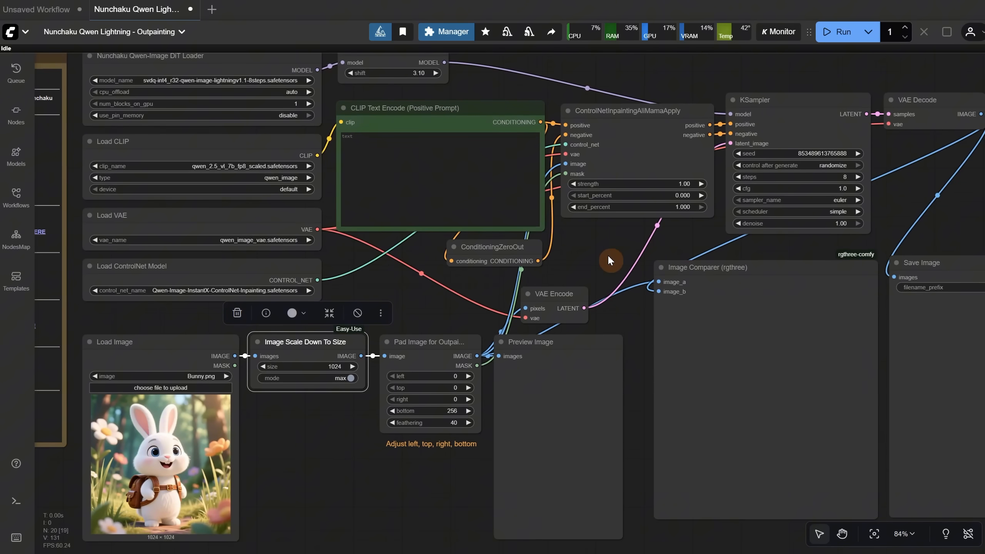
mouse_move(886, 39)
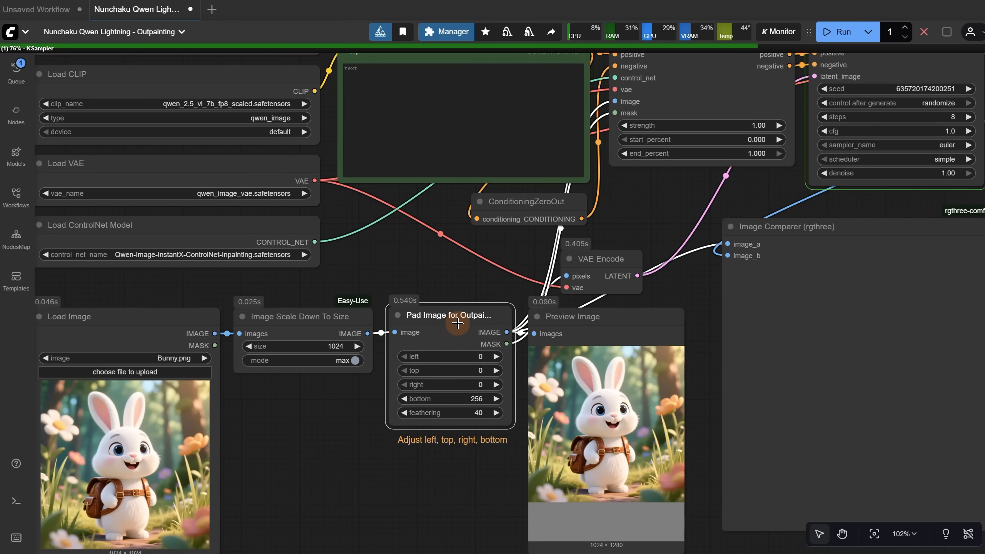
Step: Inspect the Pad Image node's preview showing the bunny padded to 1024 × 1280
left_click(450, 316)
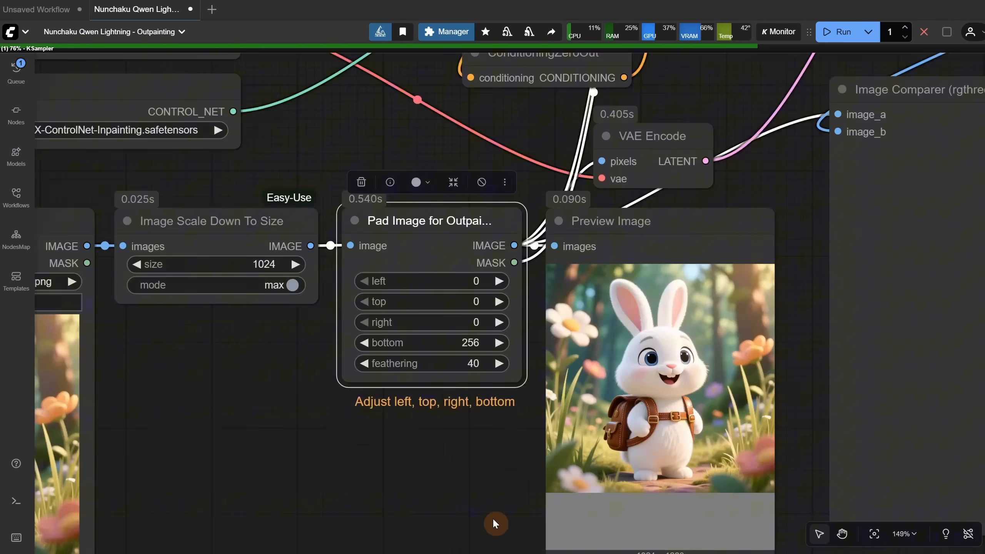
scroll("up", 3)
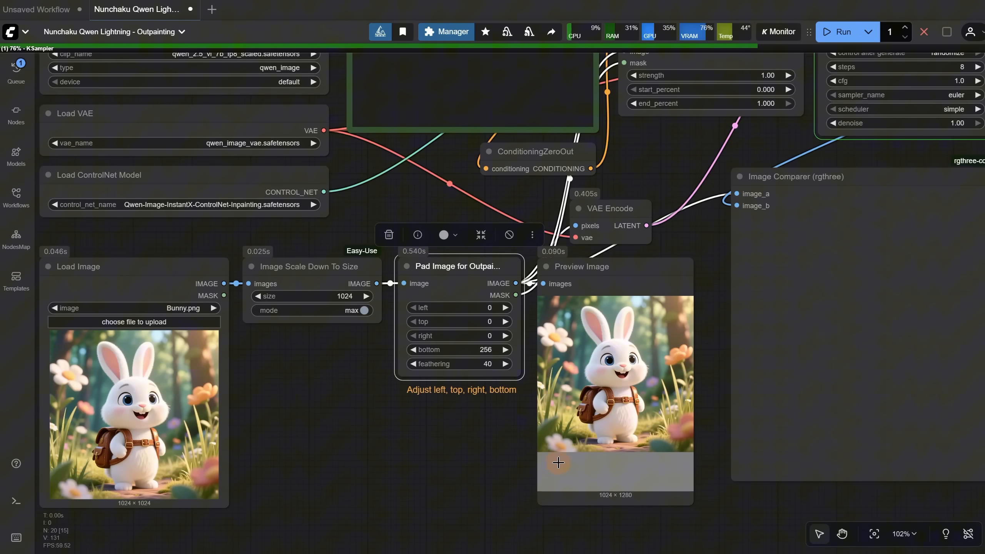
mouse_move(580, 454)
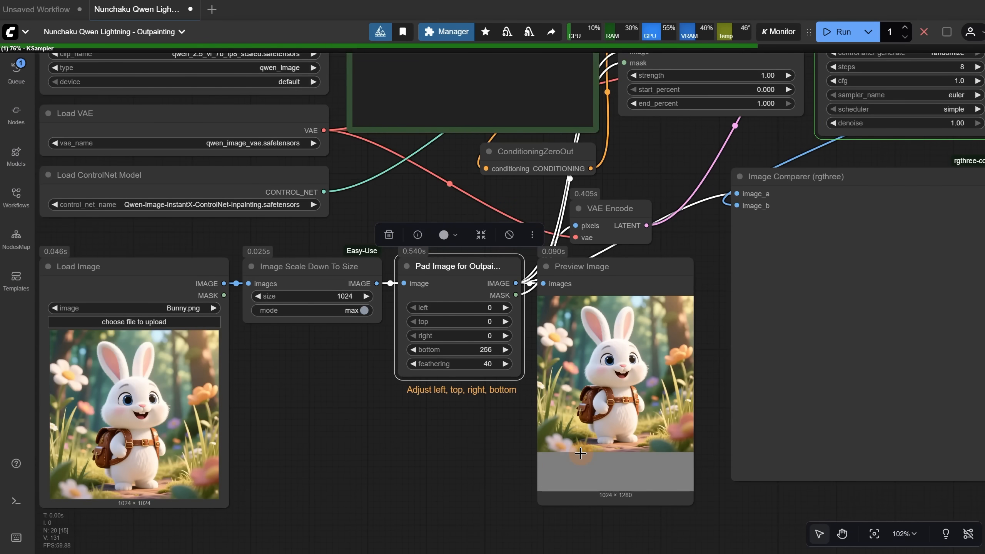
mouse_move(570, 460)
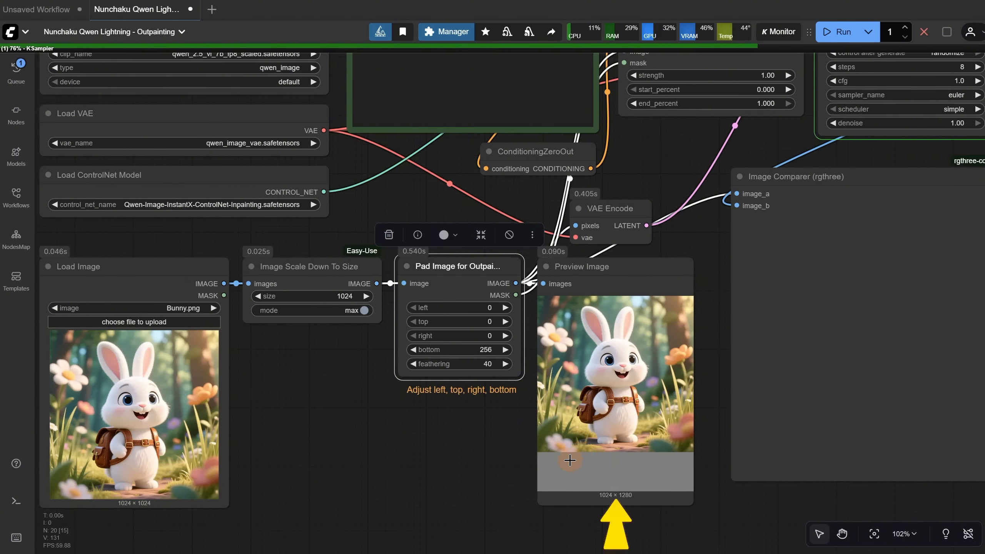
mouse_move(346, 326)
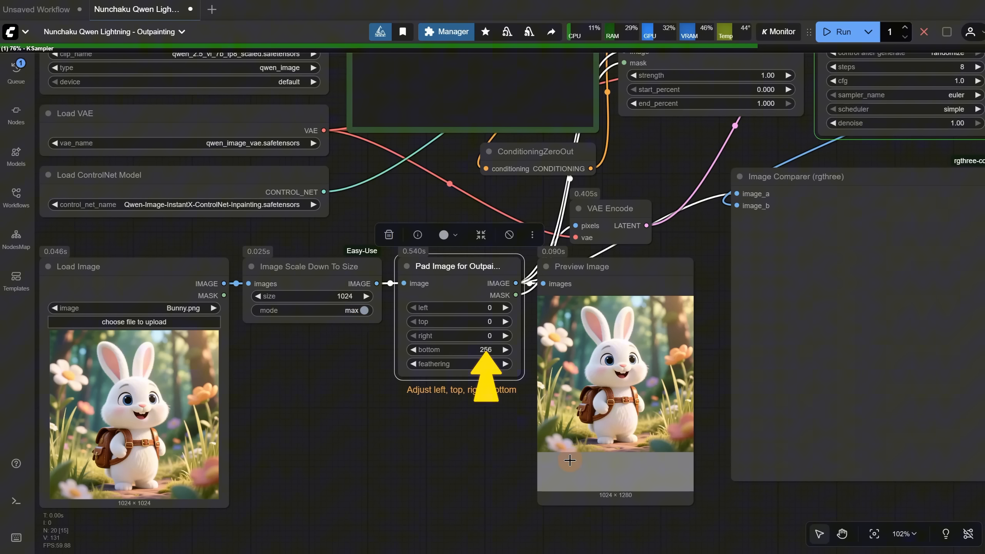
left_click(459, 364)
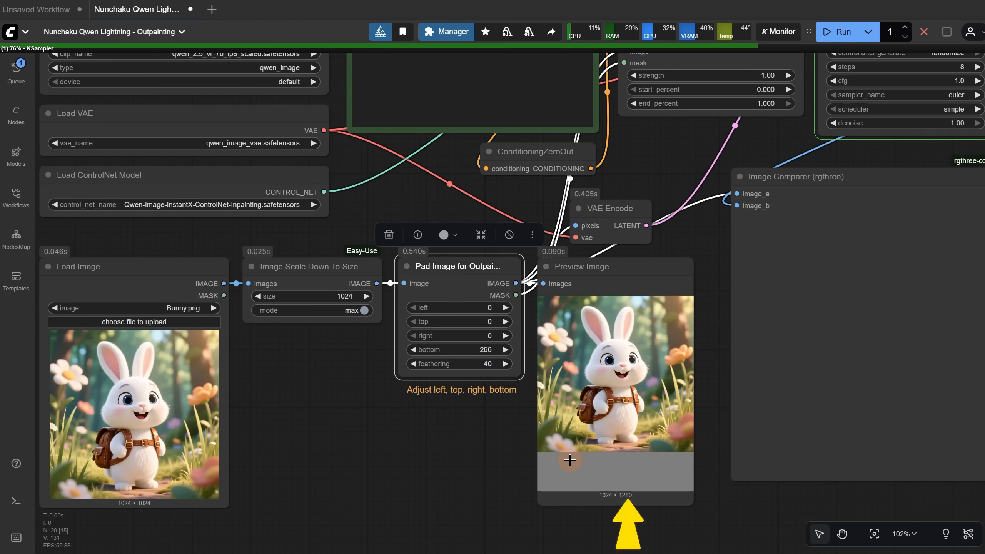
mouse_move(645, 334)
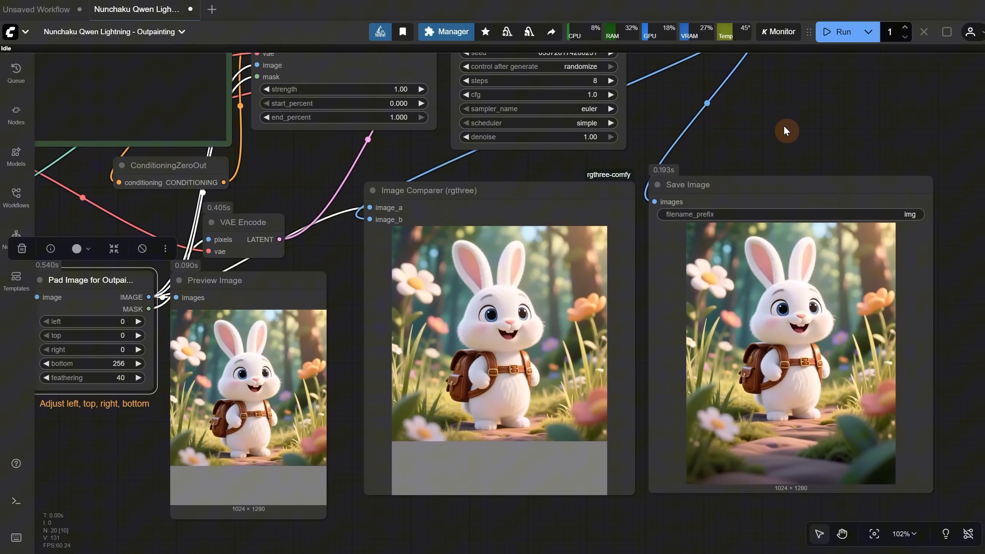
Step: Review the 1024 × 1280 outpainted bunny in Save Image and queue another run
scroll("down", 3)
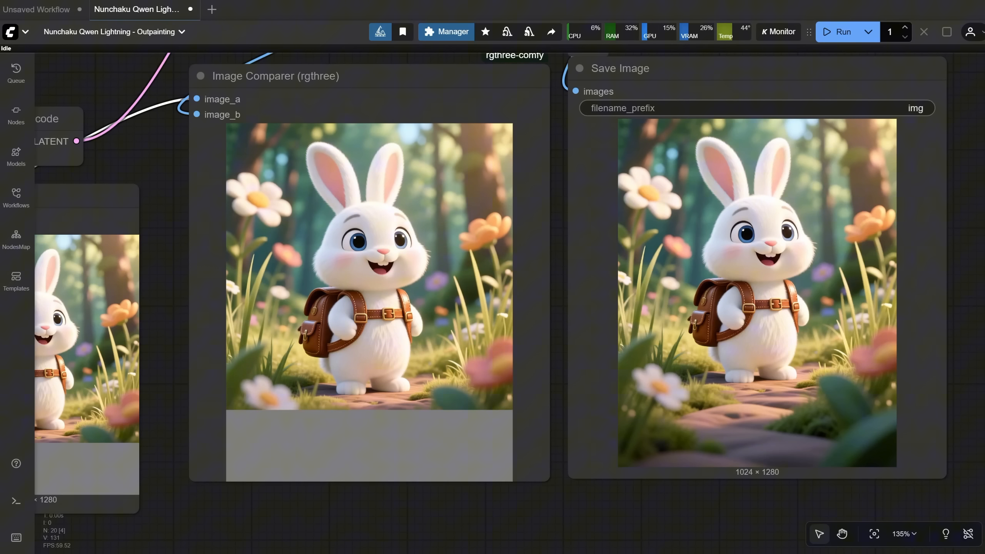
left_click(843, 32)
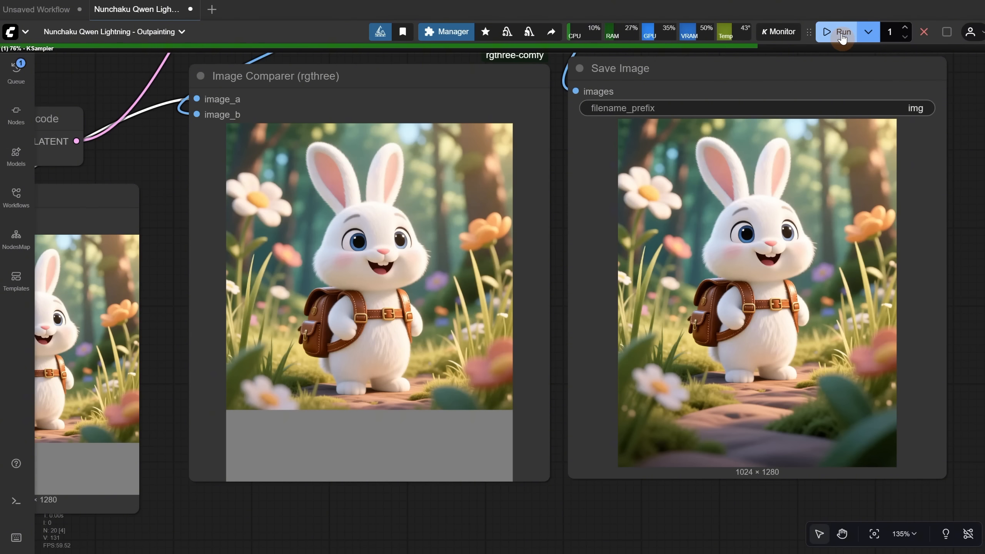
Step: Check the ~18 second execution time in the Logs panel, then close it
left_click(15, 503)
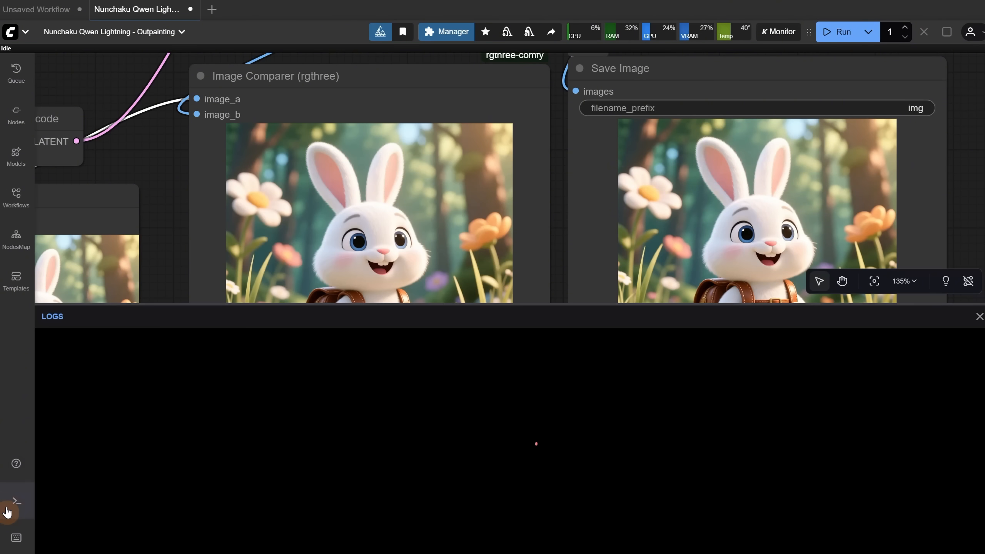
left_click(16, 509)
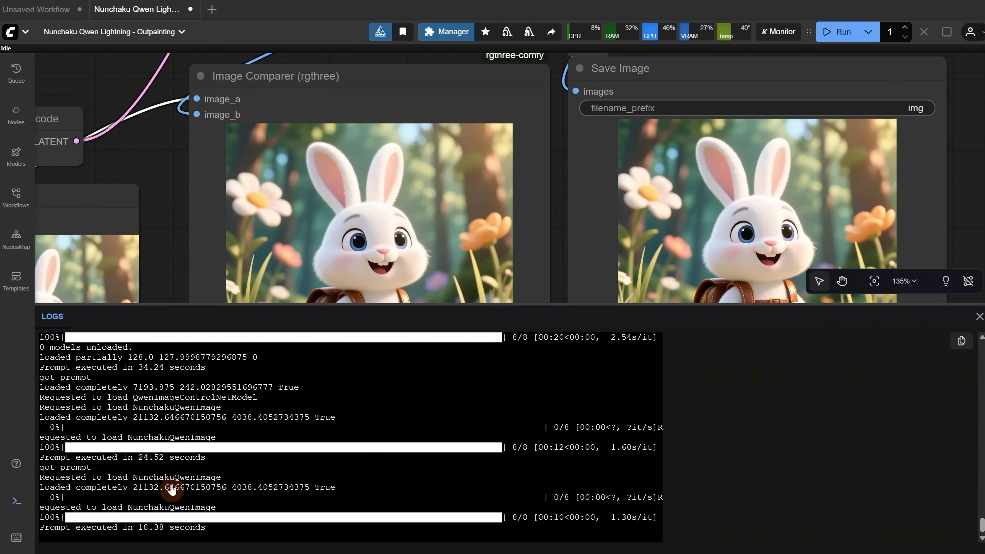
mouse_move(38, 496)
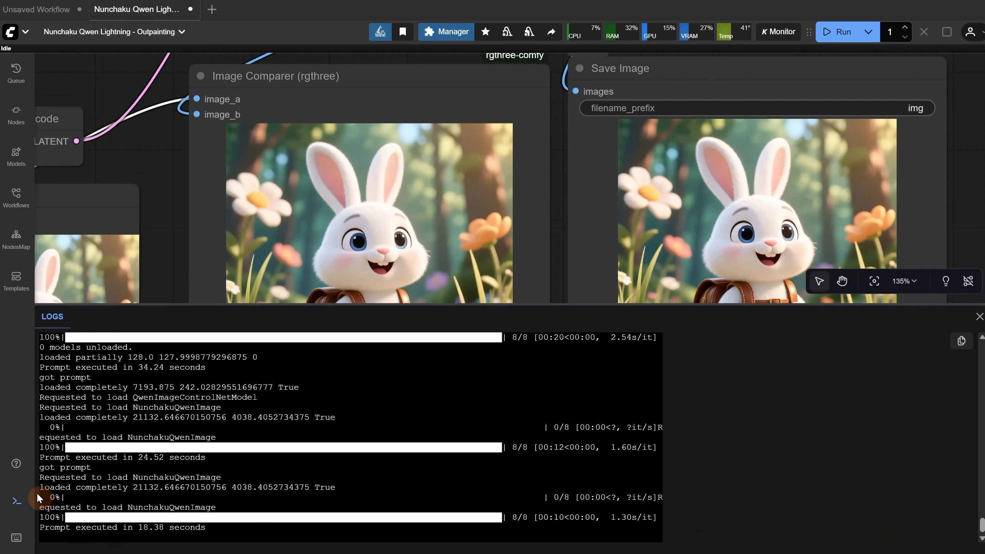
left_click(978, 316)
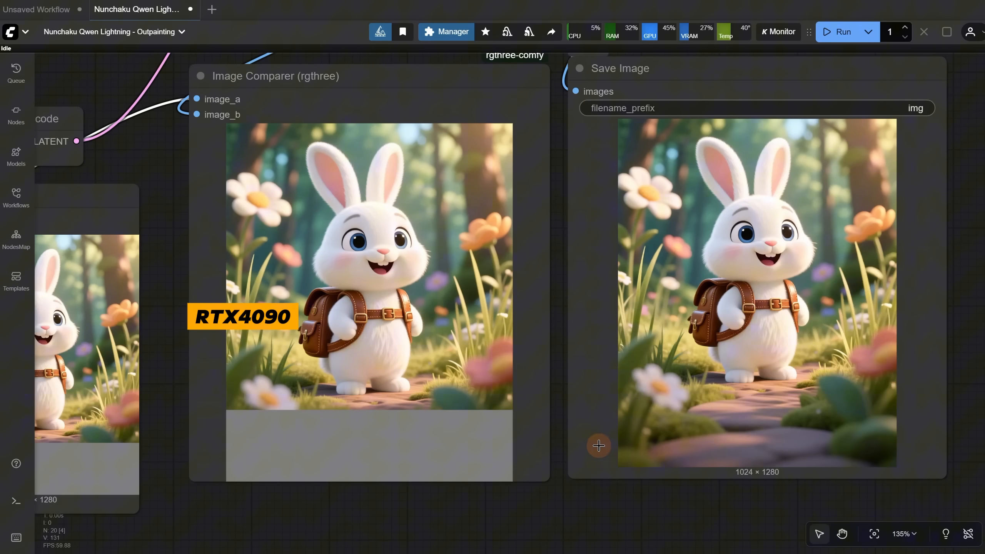
scroll("down", 3)
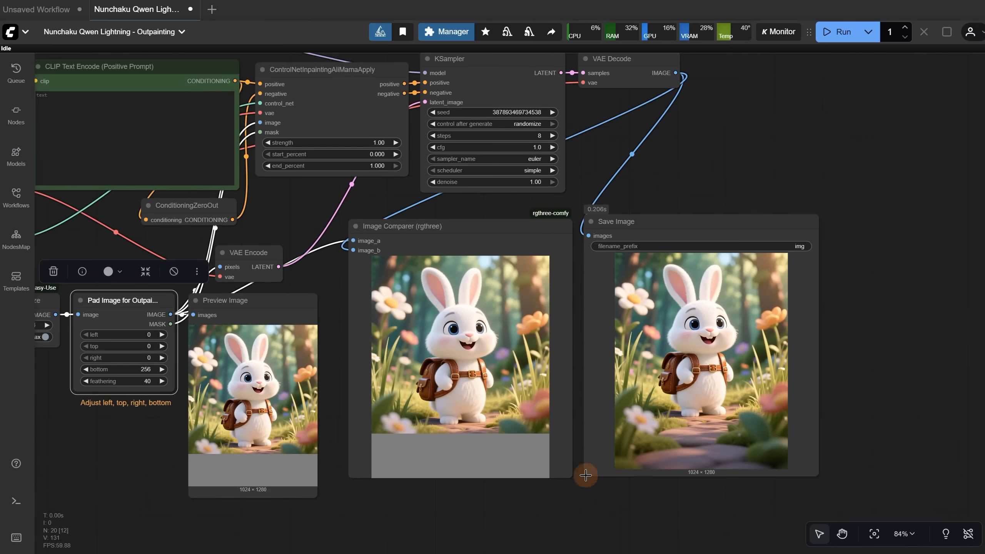
Step: Confirm 256 pixels of left and top padding on the pad node and queue the run
scroll("down", 3)
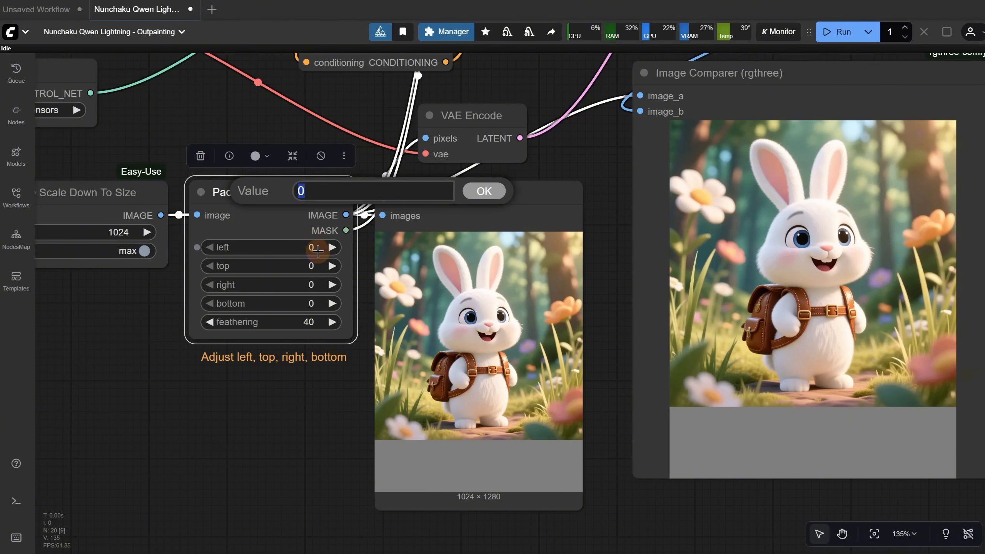
left_click(483, 191)
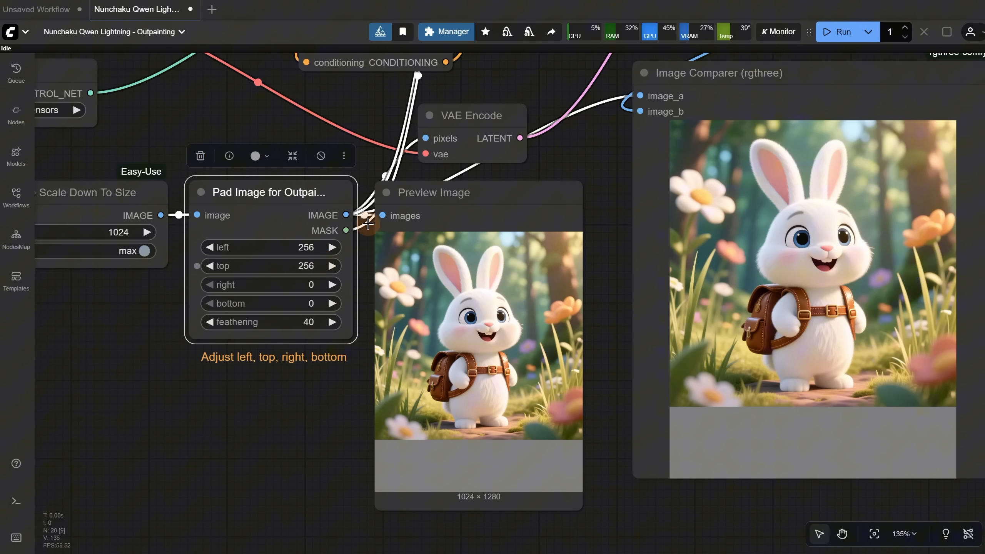
left_click(844, 33)
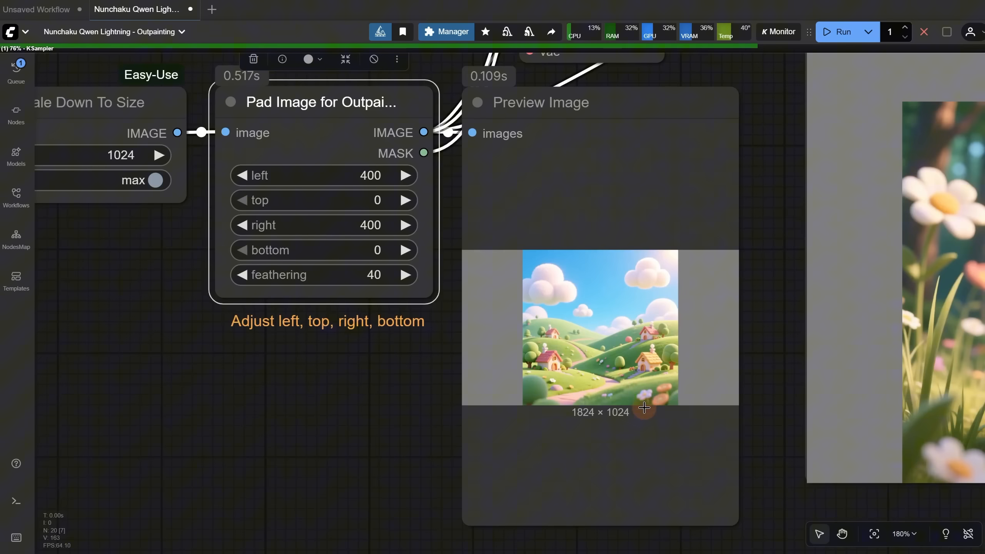
mouse_move(607, 411)
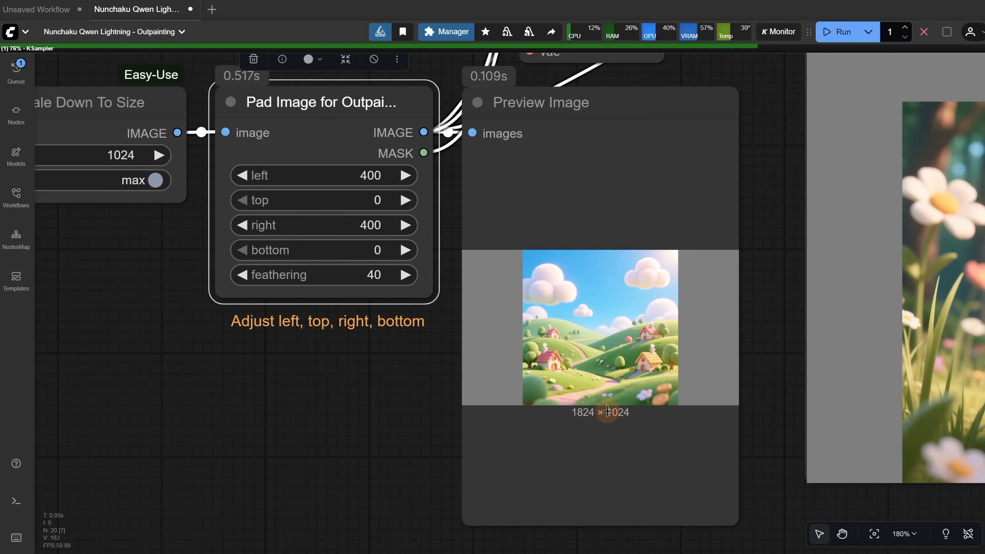
mouse_move(659, 386)
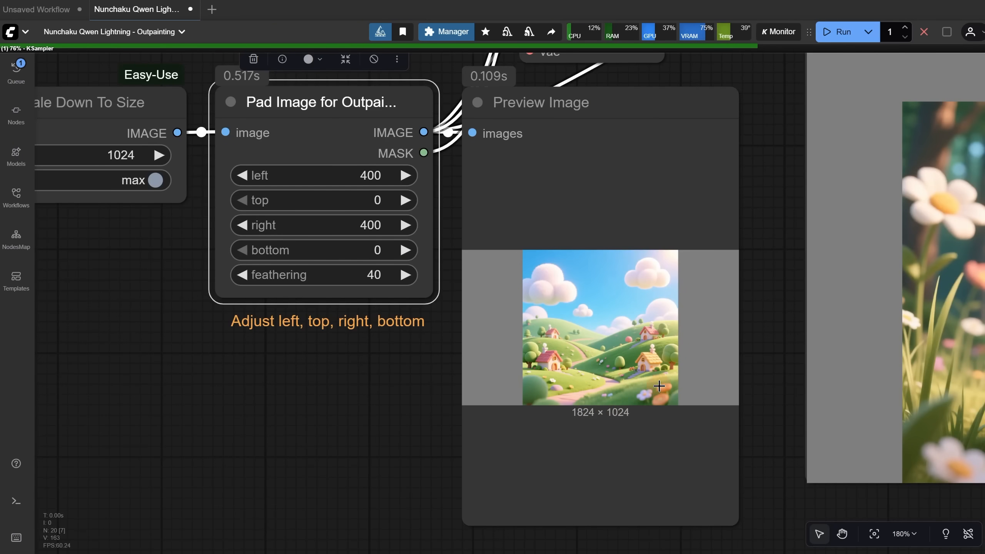
Step: Zoom toward the pad node showing the 1824 × 1024 village image padded 400 px each side
scroll("down", 3)
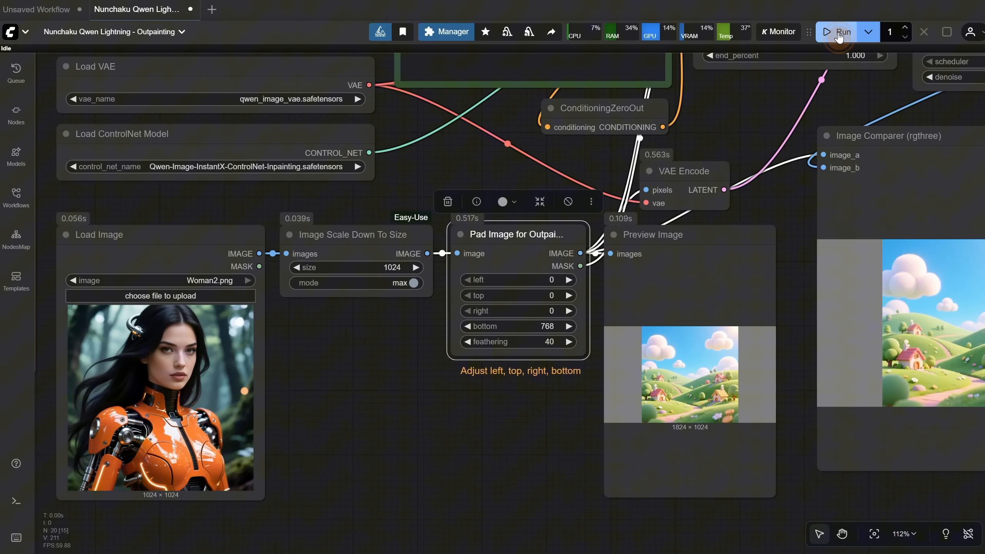
Step: Run the 768-pixel downward extension of Woman2.png into a 1024 × 1792 result
left_click(843, 31)
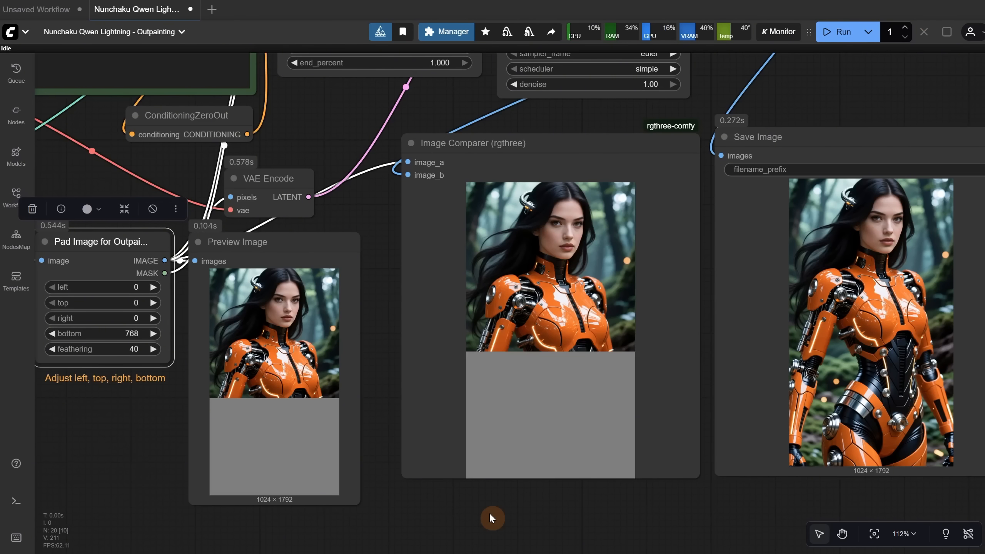
mouse_move(416, 468)
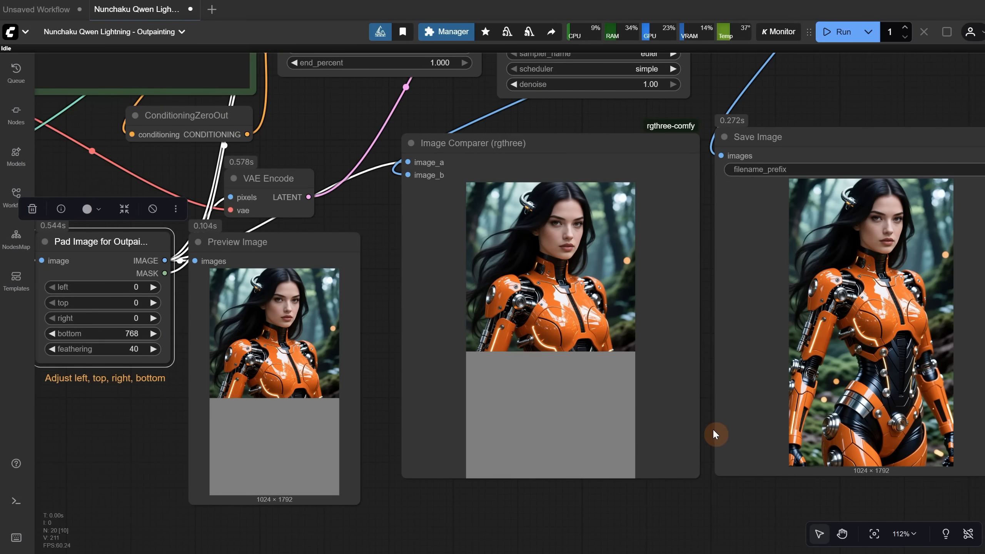
scroll("up", 3)
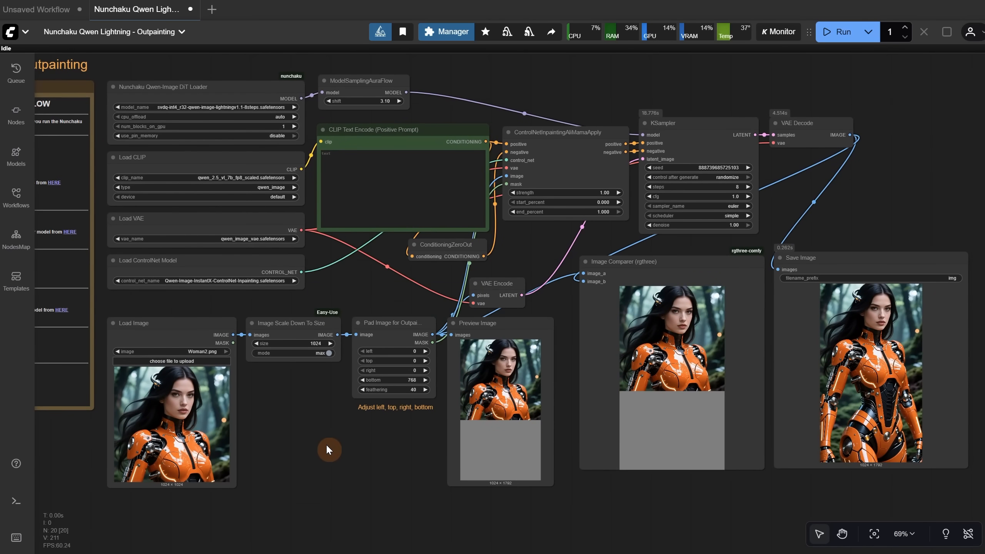
mouse_move(726, 70)
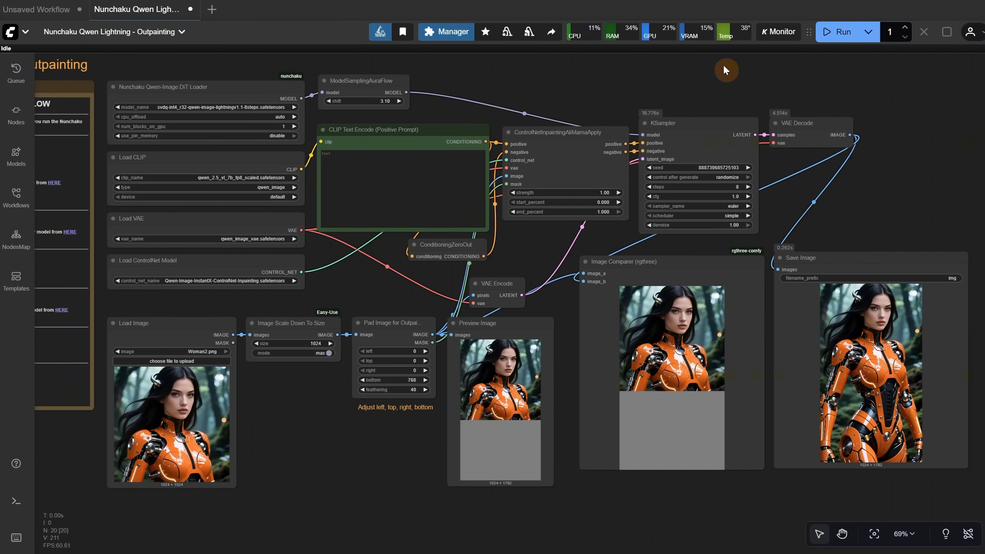
mouse_move(361, 528)
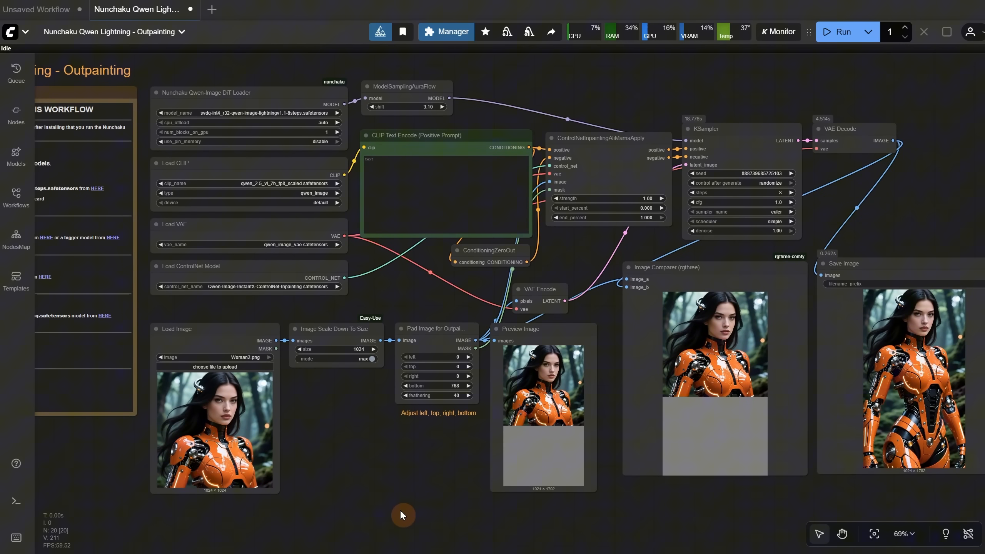
Step: Bring up the context menu for the selected loader and outpainting nodes to convert them to a subgraph
scroll("down", 3)
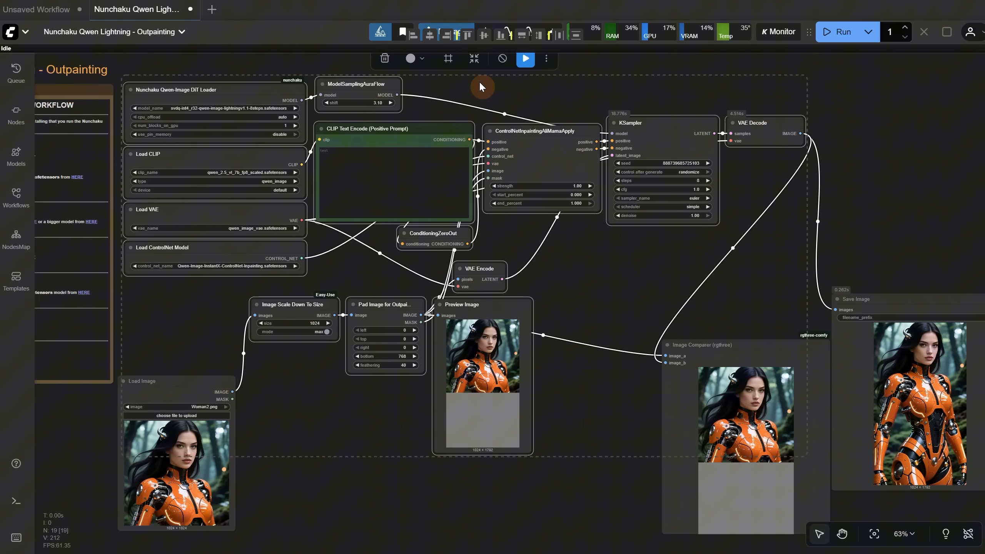
mouse_move(679, 89)
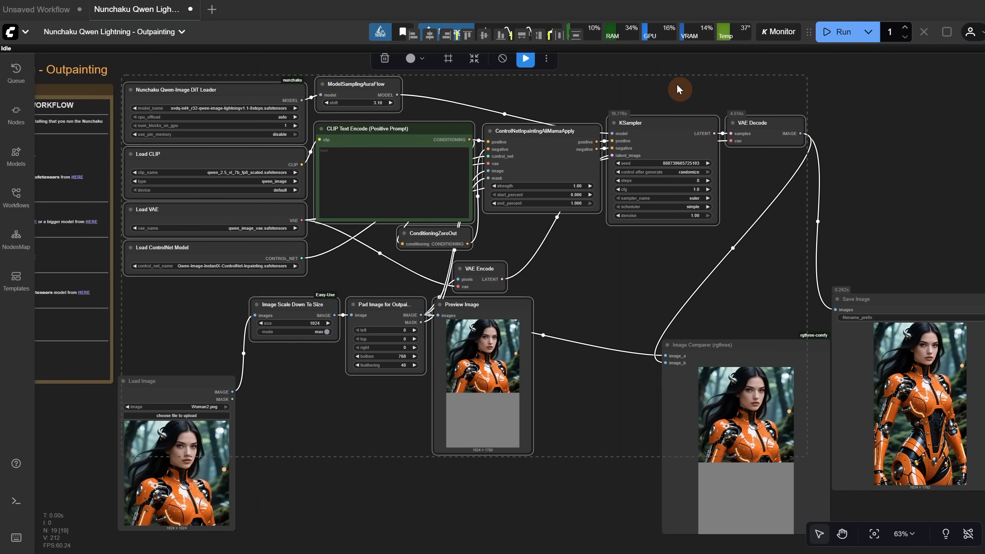
right_click(677, 89)
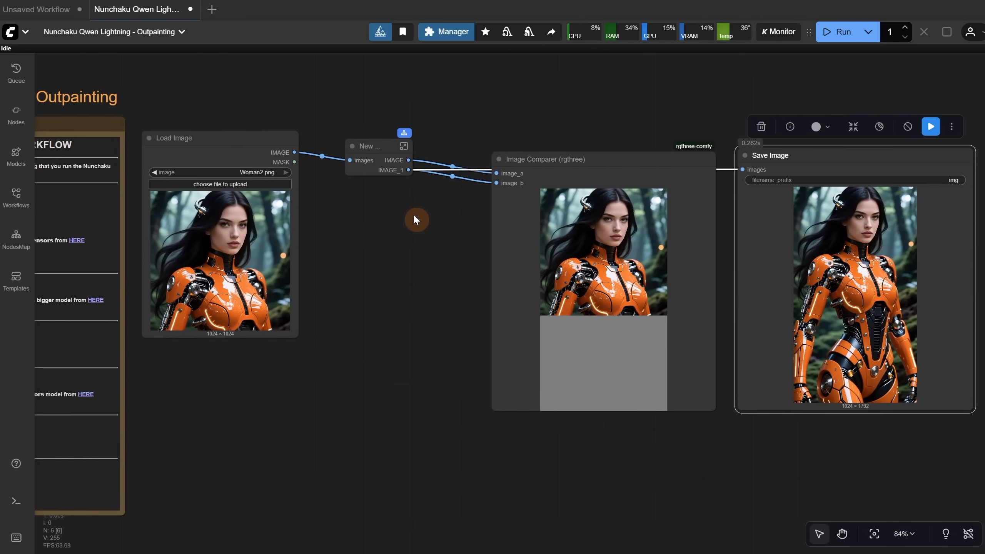
mouse_move(414, 182)
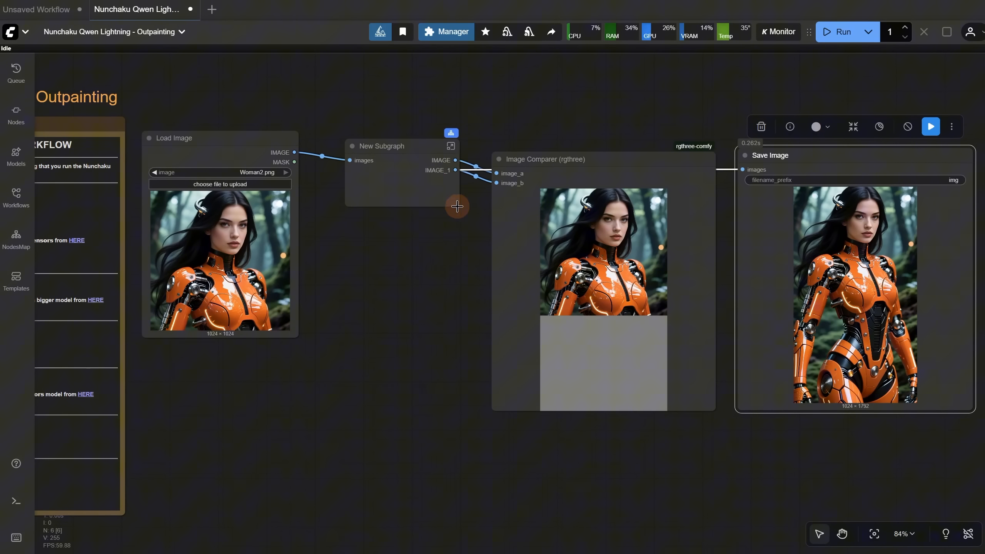
mouse_move(431, 181)
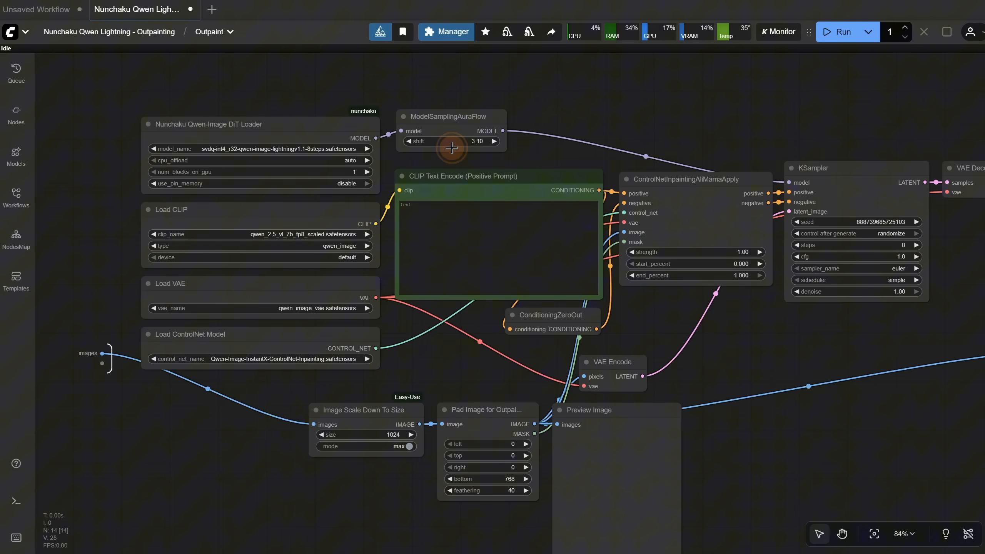
Step: Title the new subgraph node Outpaint and enter its inner workflow of loaders and pad nodes
scroll("down", 3)
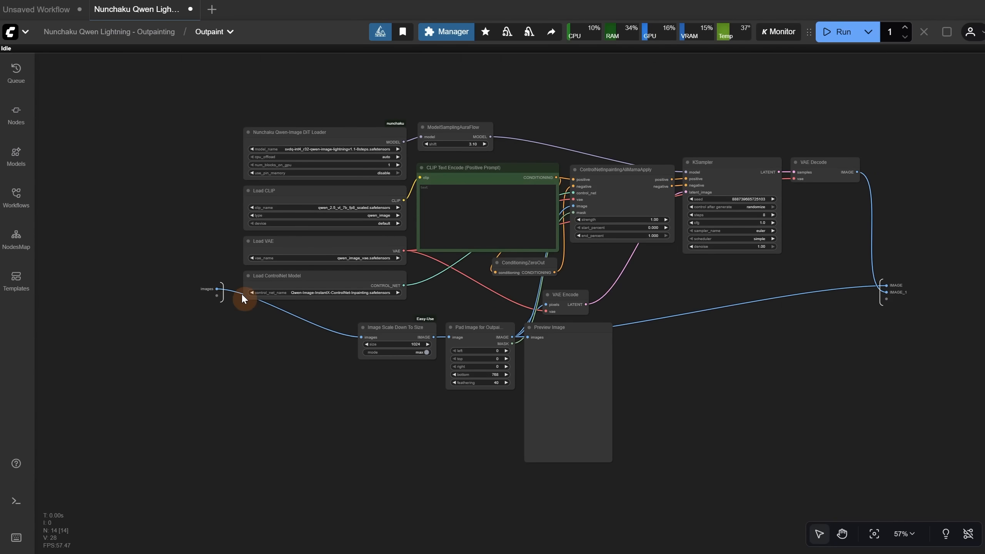
mouse_move(892, 276)
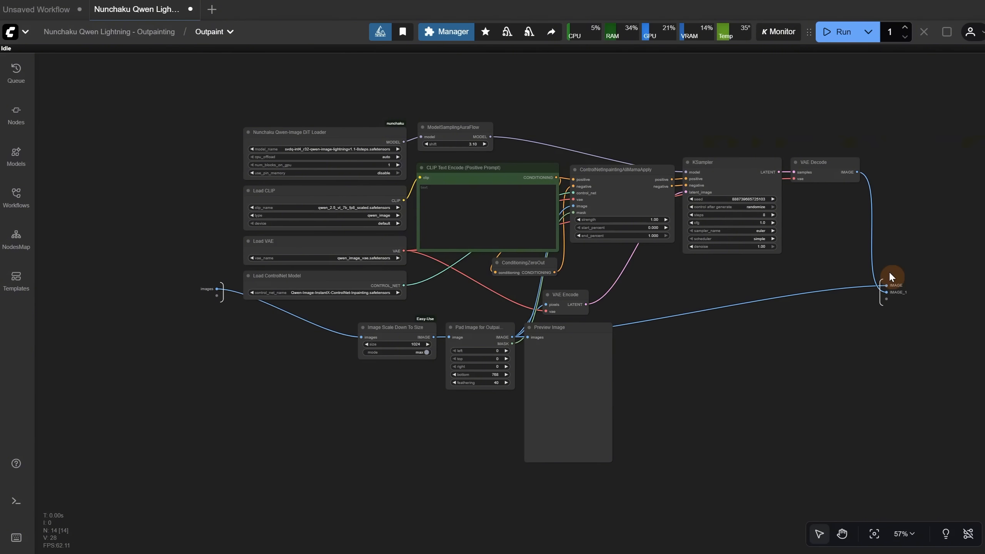
left_click(214, 32)
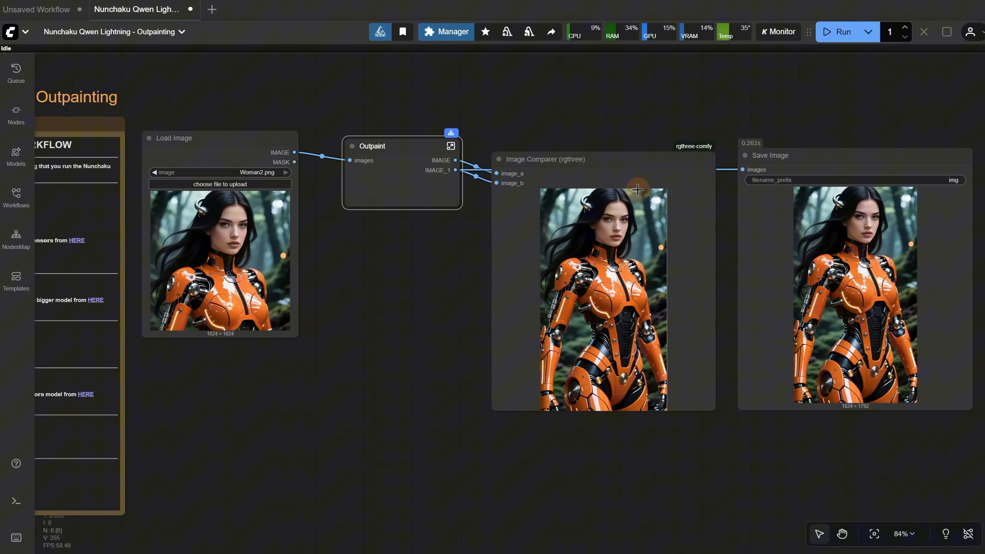
mouse_move(451, 146)
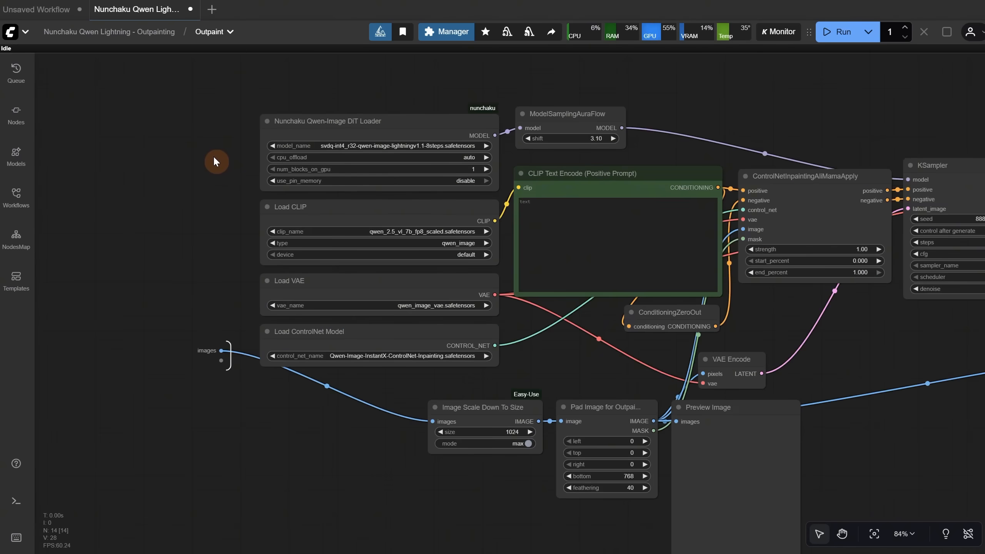
Step: Expose the DiT Loader's model_name as a subgraph input renamed 'Load a Model'
scroll("up", 3)
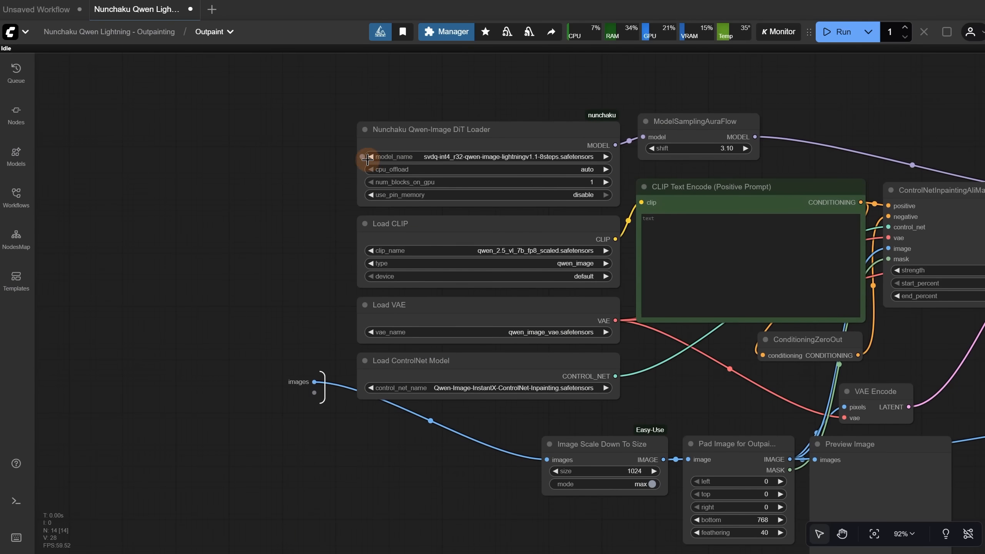
mouse_move(357, 183)
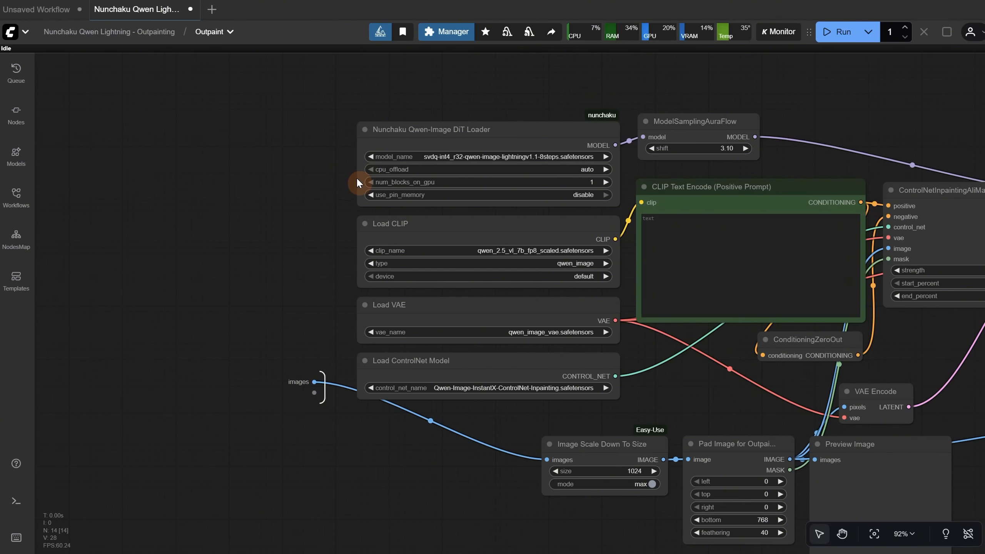
mouse_move(361, 156)
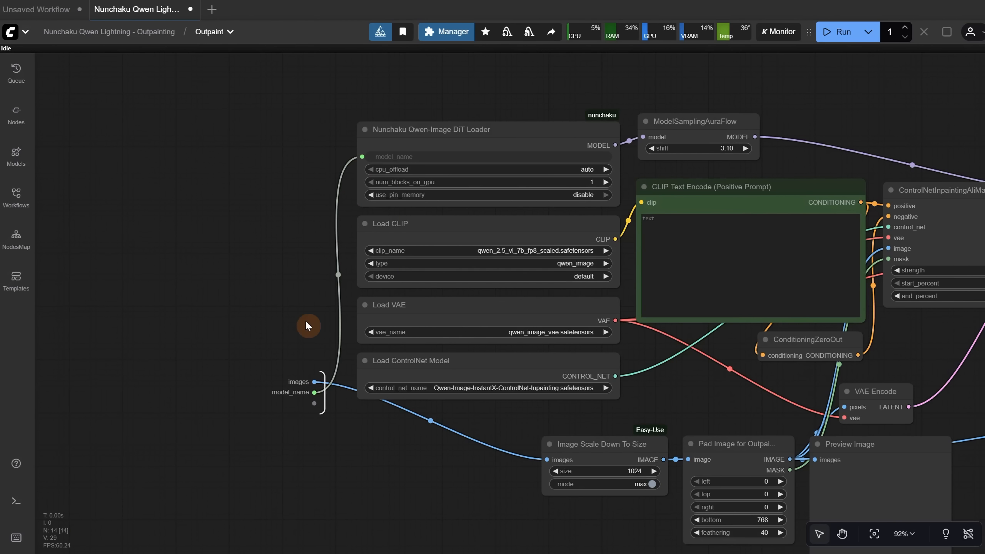
mouse_move(300, 354)
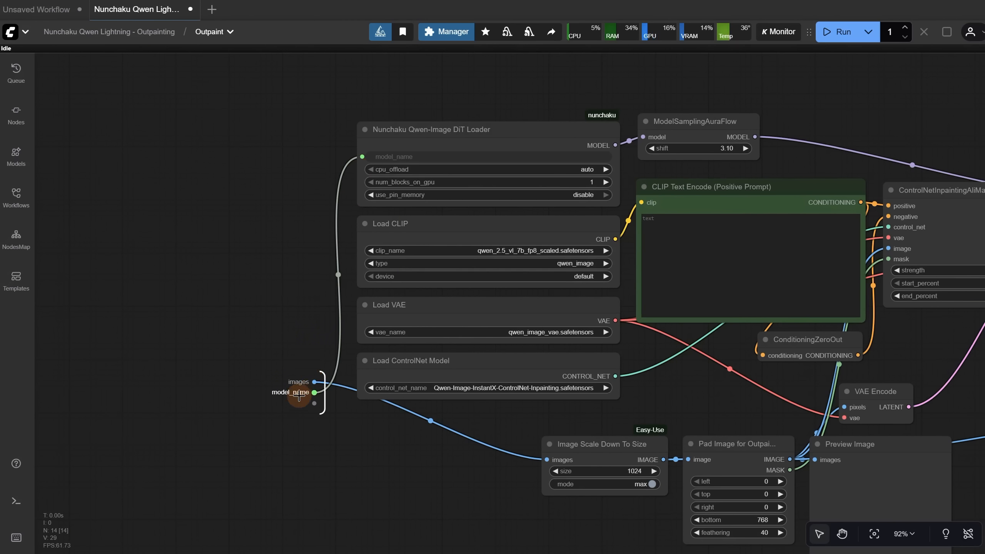
right_click(299, 398)
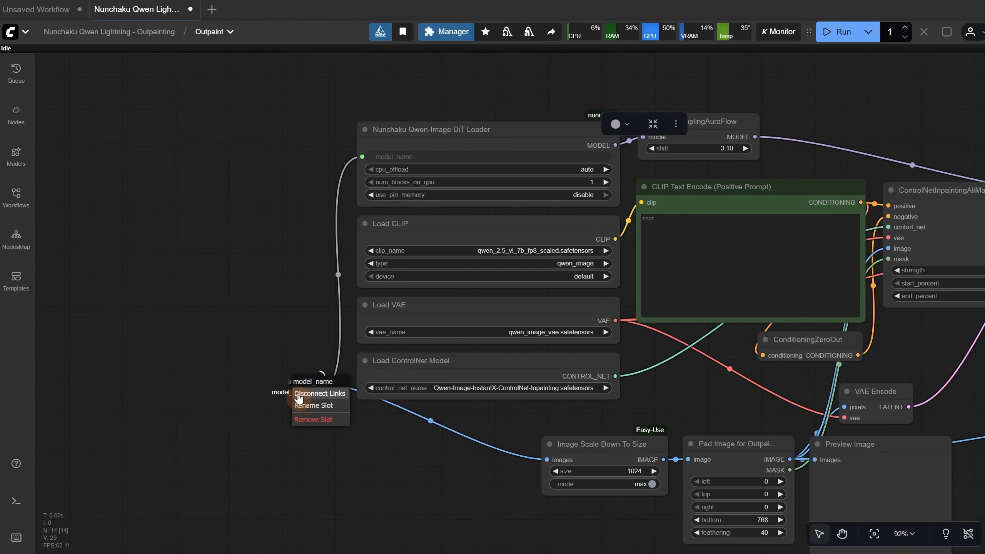
left_click(316, 405)
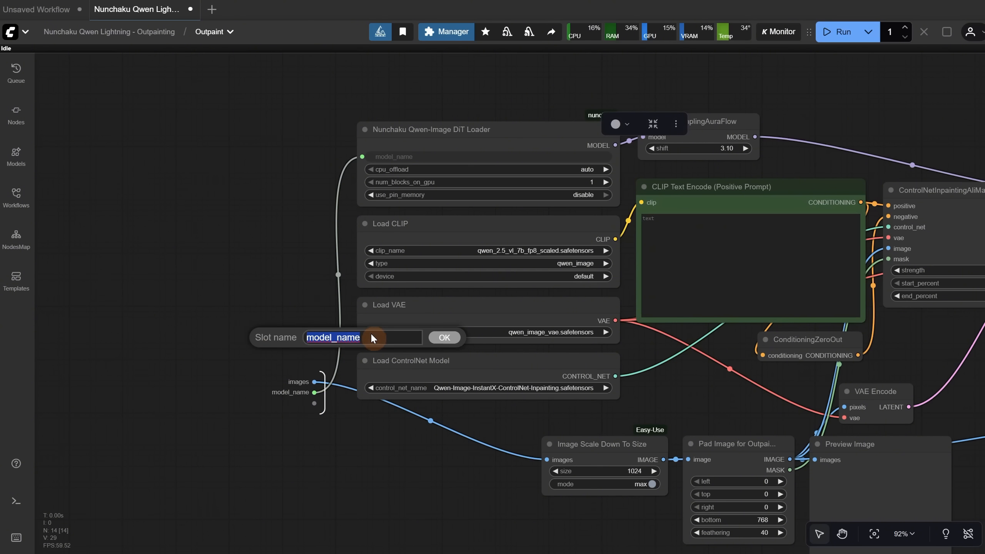
type("Load")
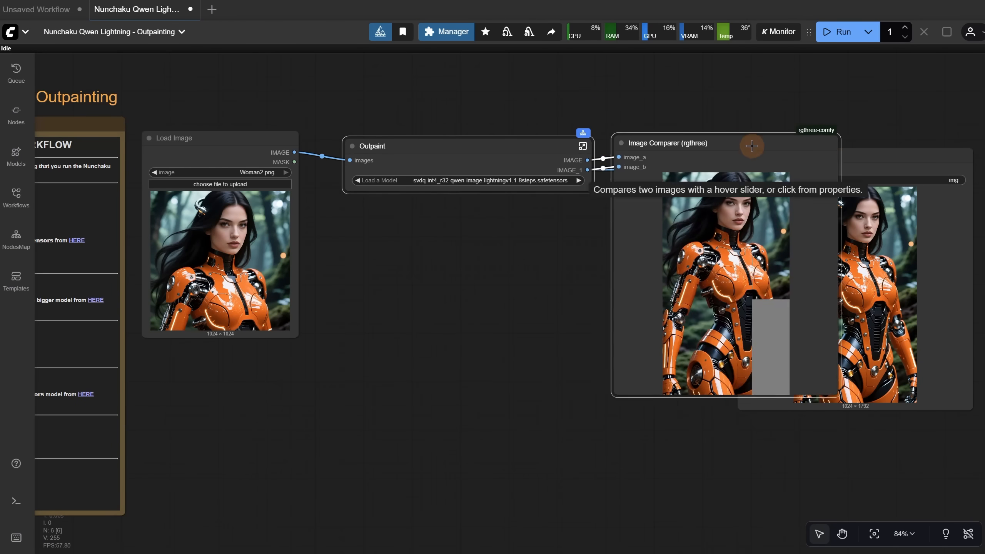
Step: Re-enter the Outpaint subgraph to view its loader, prompt, scaling and padding nodes
scroll("up", 3)
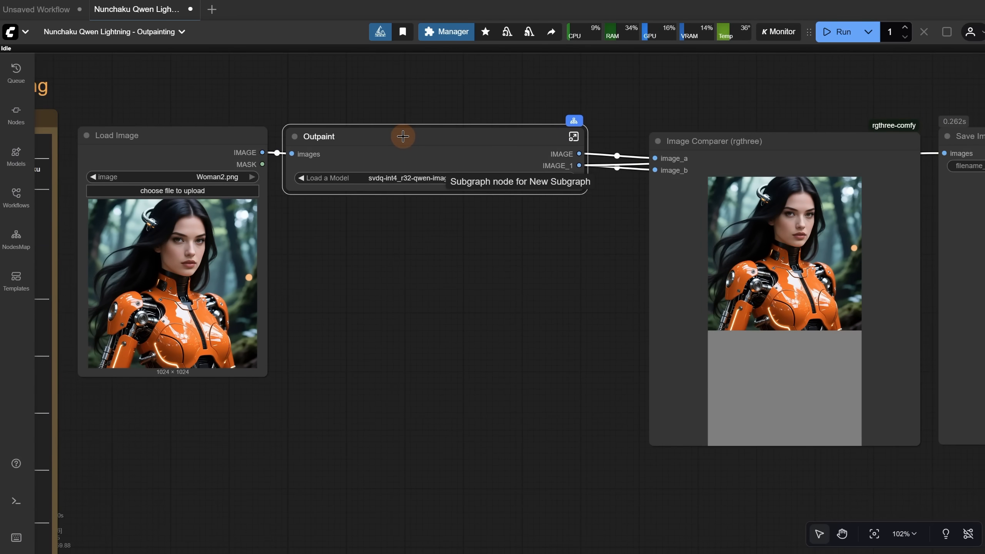
left_click(402, 178)
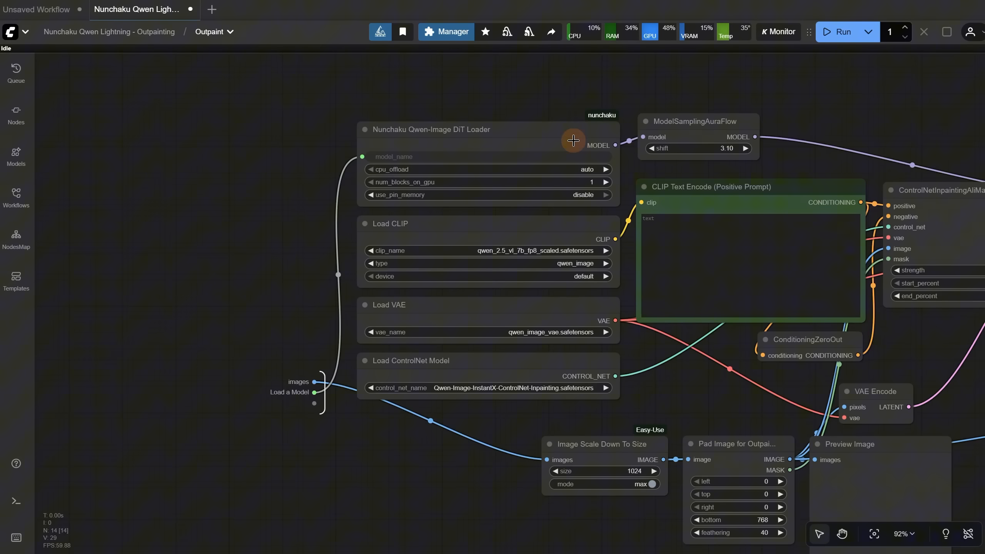
mouse_move(407, 252)
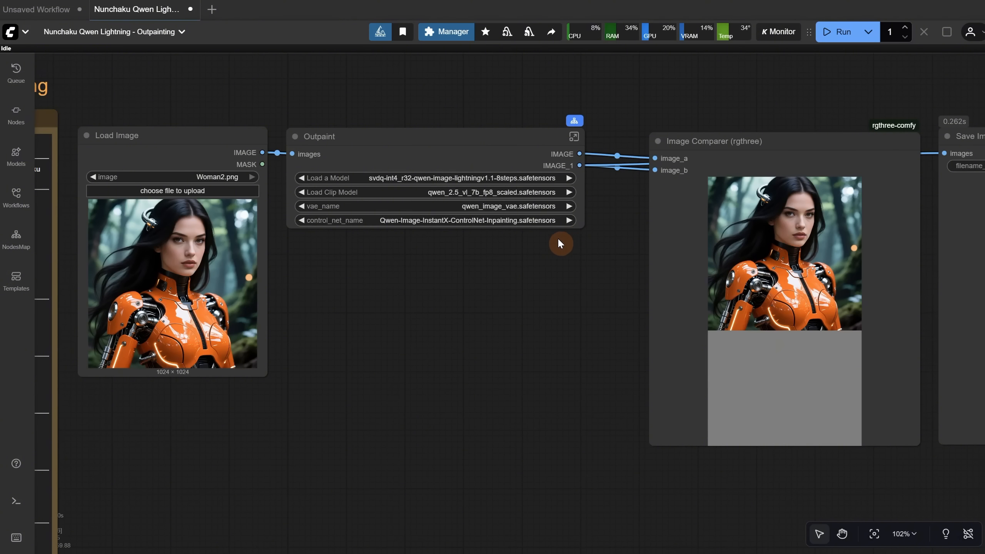
mouse_move(575, 244)
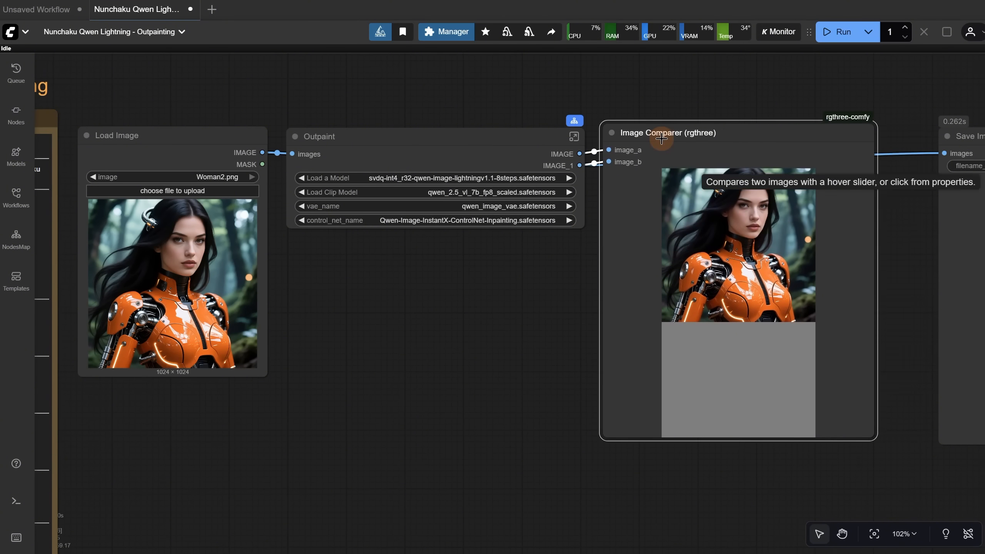
mouse_move(378, 210)
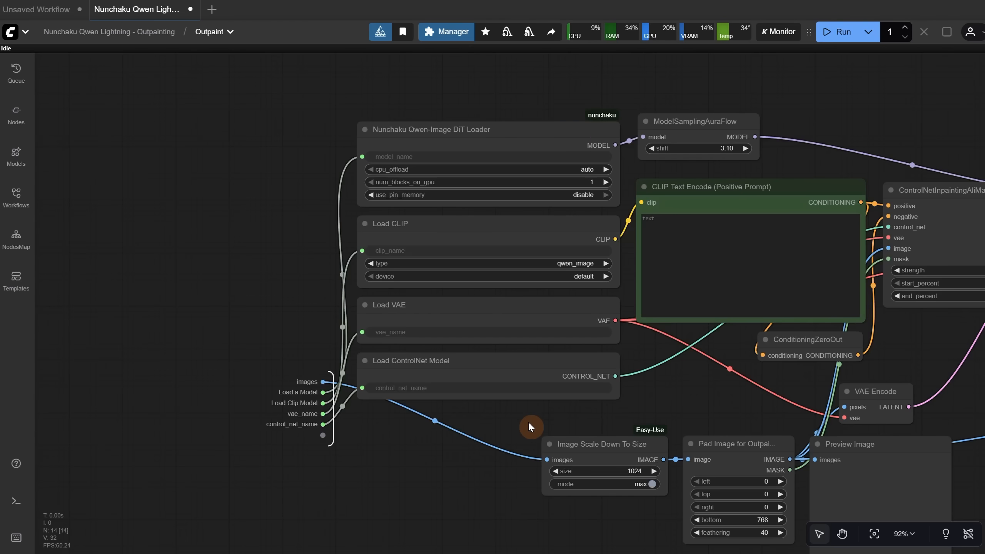
Step: Promote the prompt text and Pad Image widgets to the Outpaint node and run for a 1344×1024 result
scroll("up", 3)
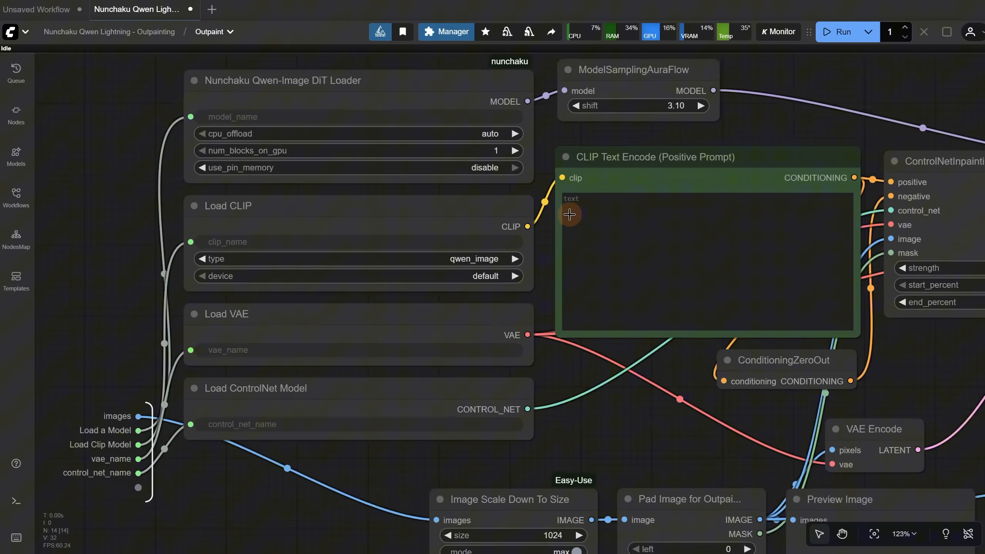
scroll("up", 3)
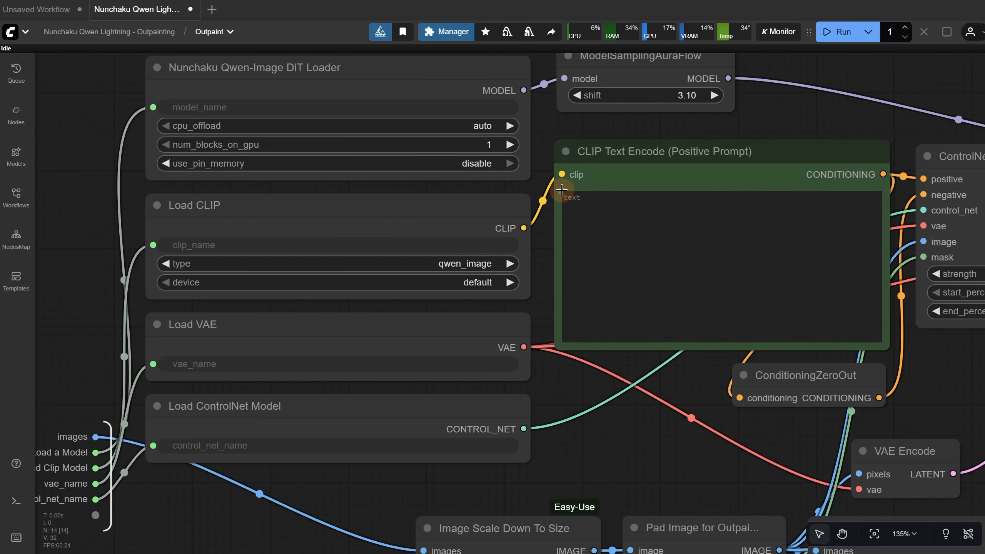
scroll("down", 3)
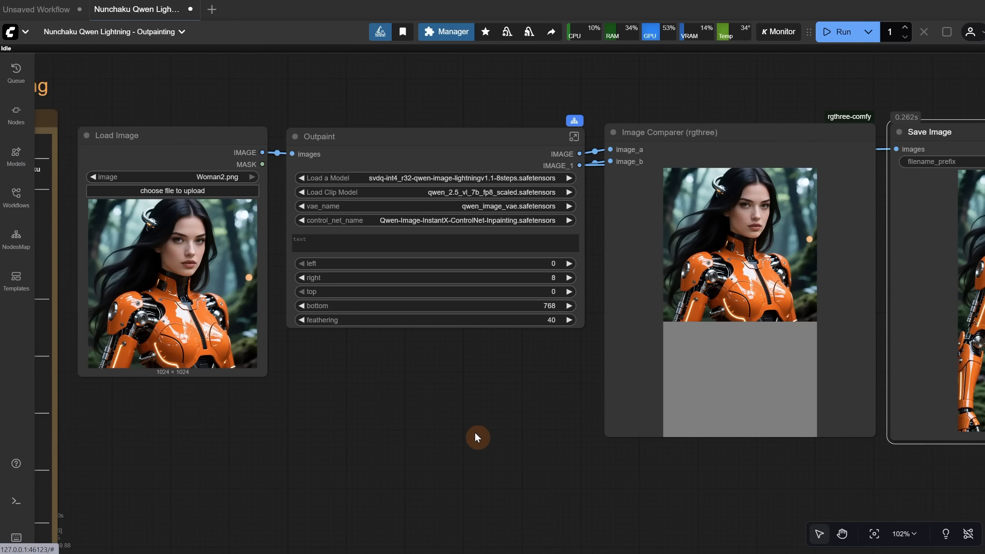
mouse_move(501, 292)
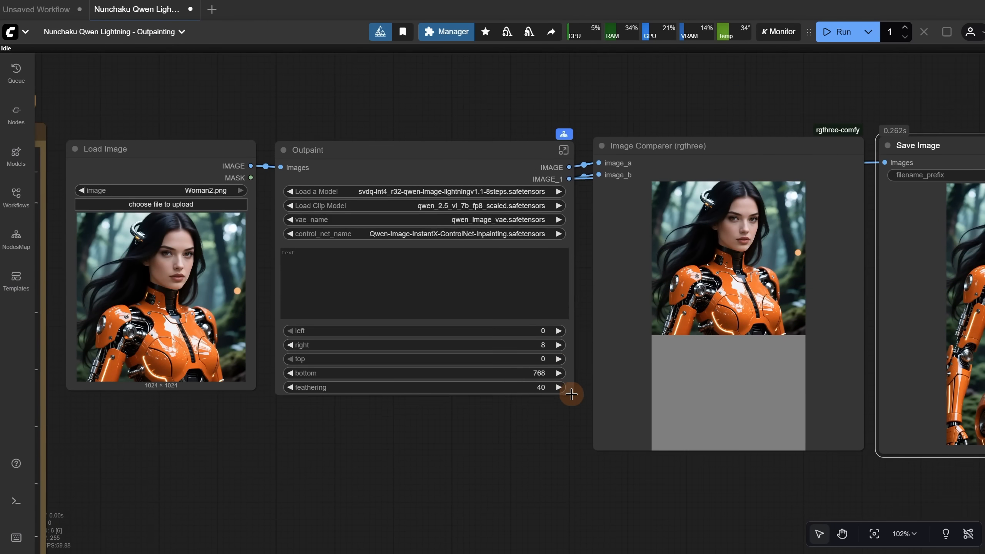
left_click(843, 31)
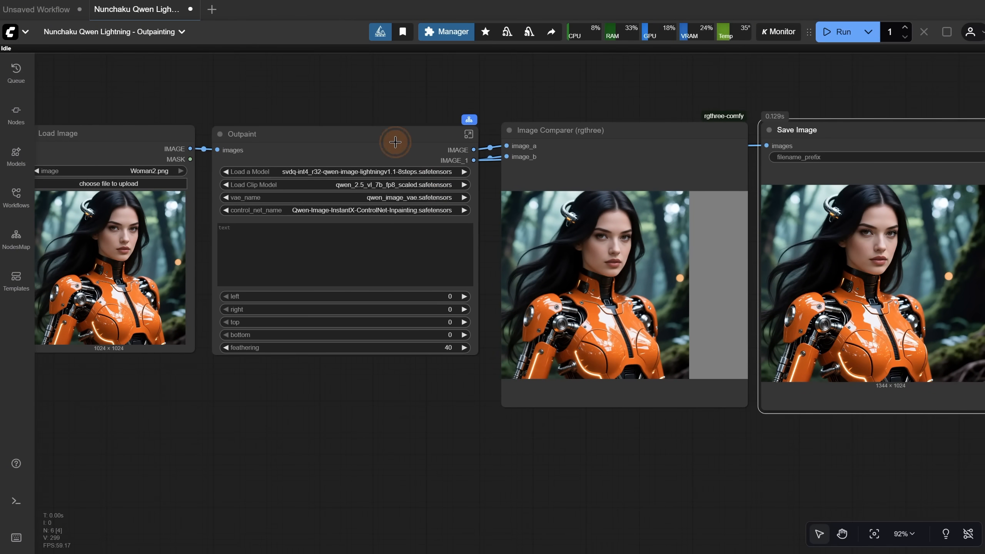
Step: Unpack the Outpaint subgraph back into its individual loader, prompt, sampler and padding nodes
right_click(395, 142)
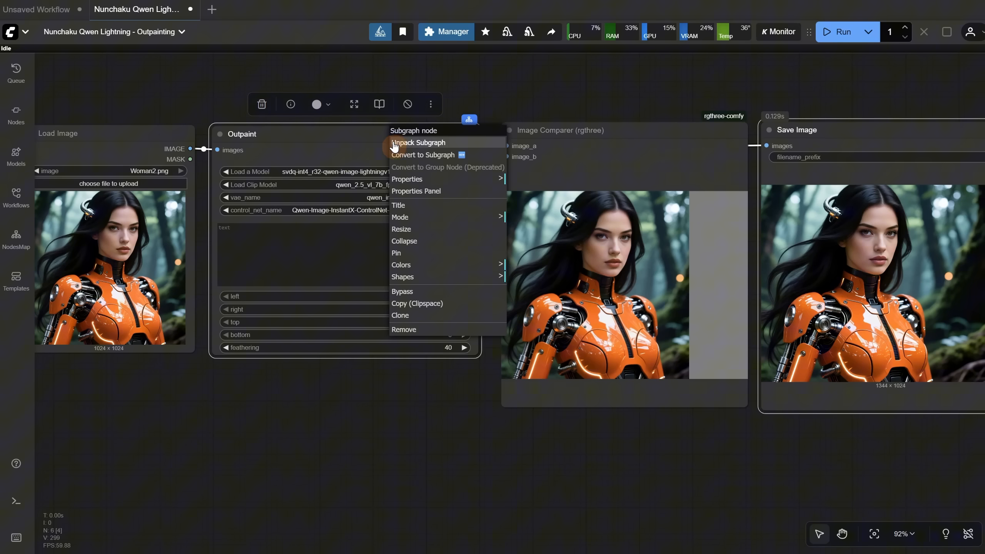
mouse_move(430, 142)
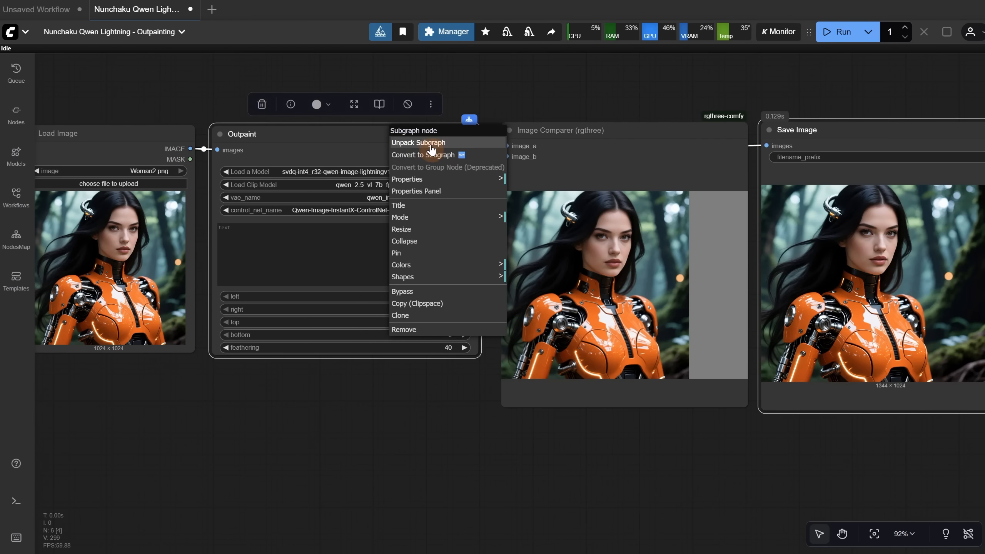
left_click(418, 141)
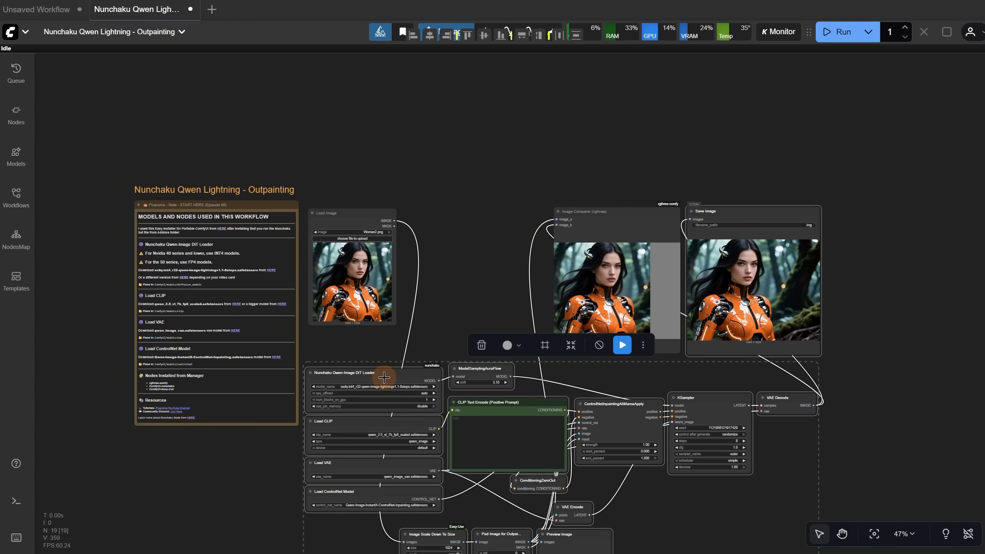
mouse_move(248, 151)
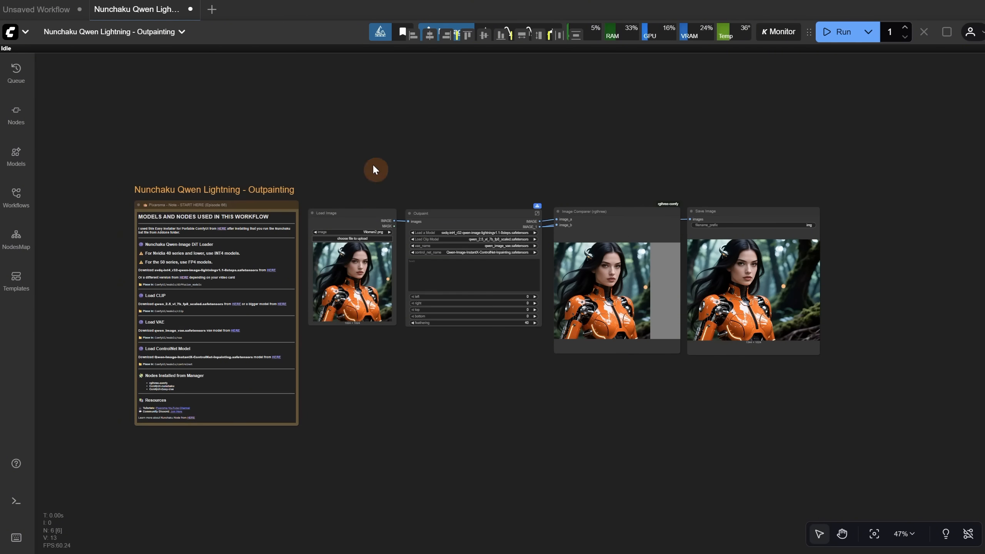
mouse_move(402, 153)
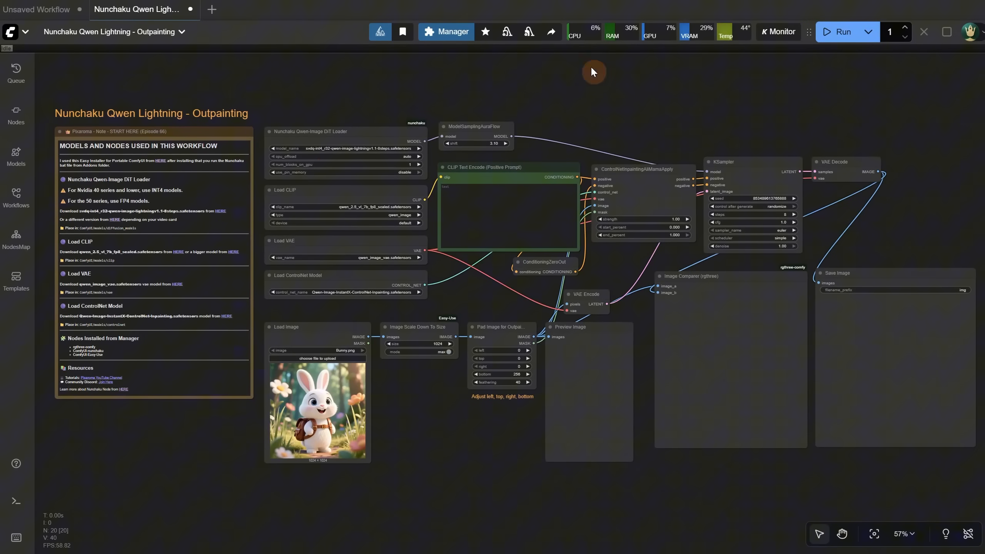
mouse_move(313, 311)
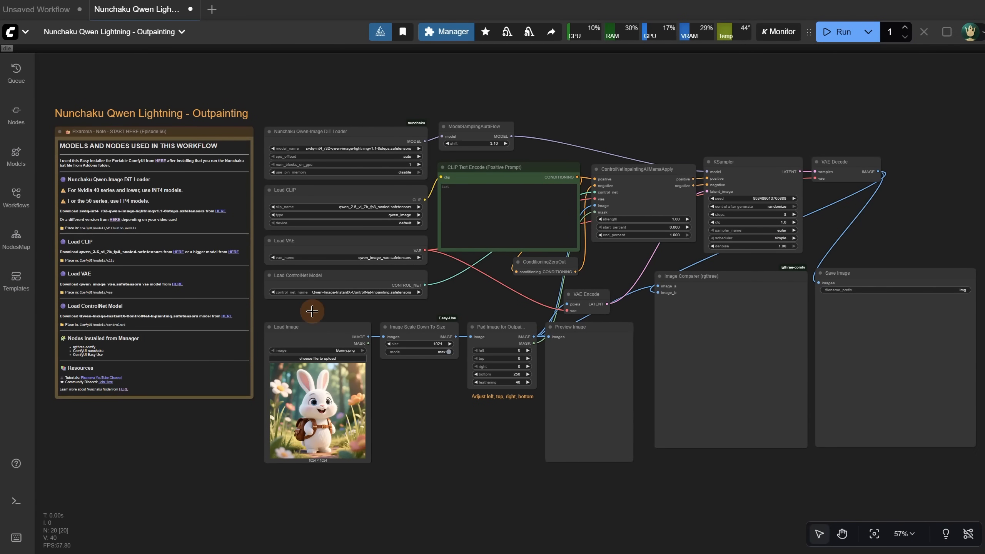
mouse_move(614, 371)
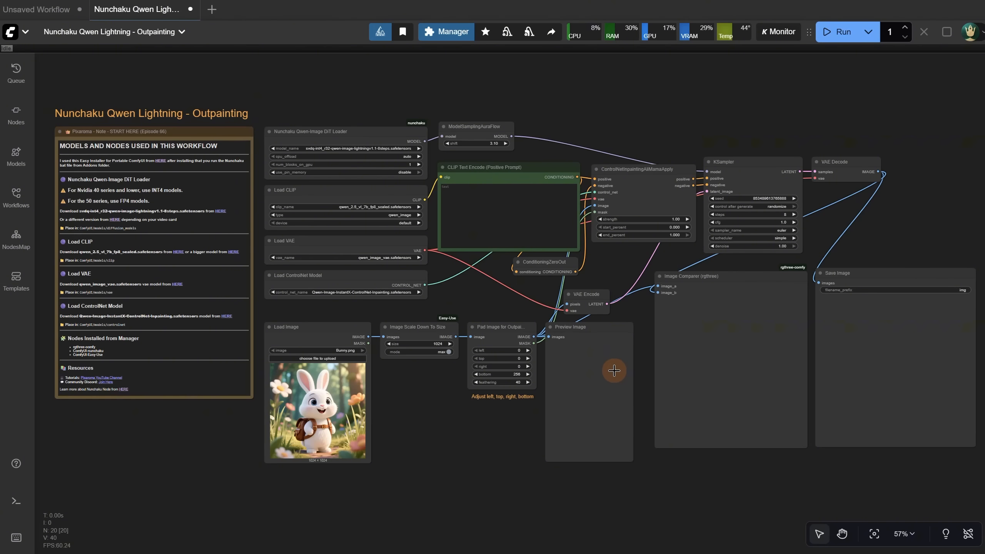
mouse_move(390, 399)
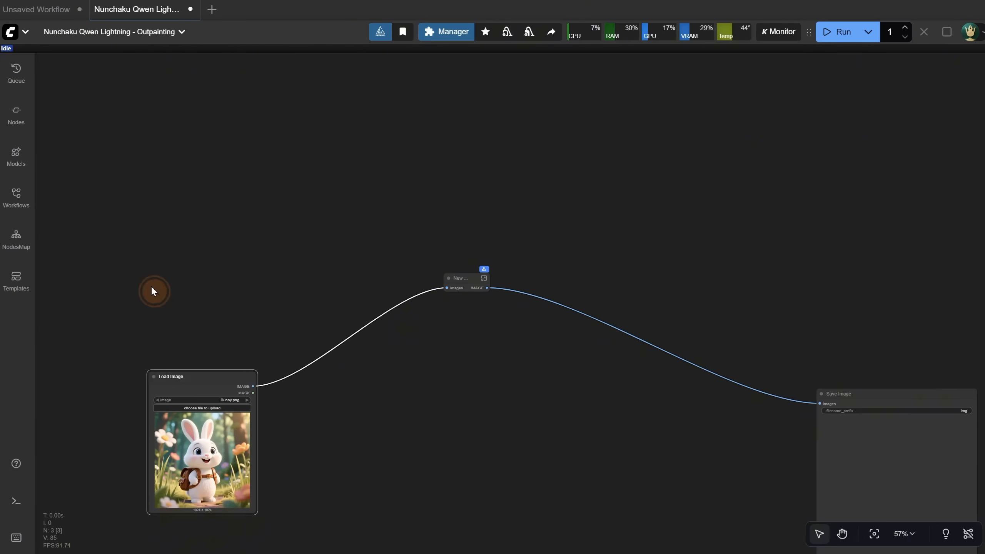
Step: Rebuild a compact Outpaint node with pad and feathering widgets feeding Save Image for a 1024×1280 bunny
double_click(466, 279)
type("Outpaint")
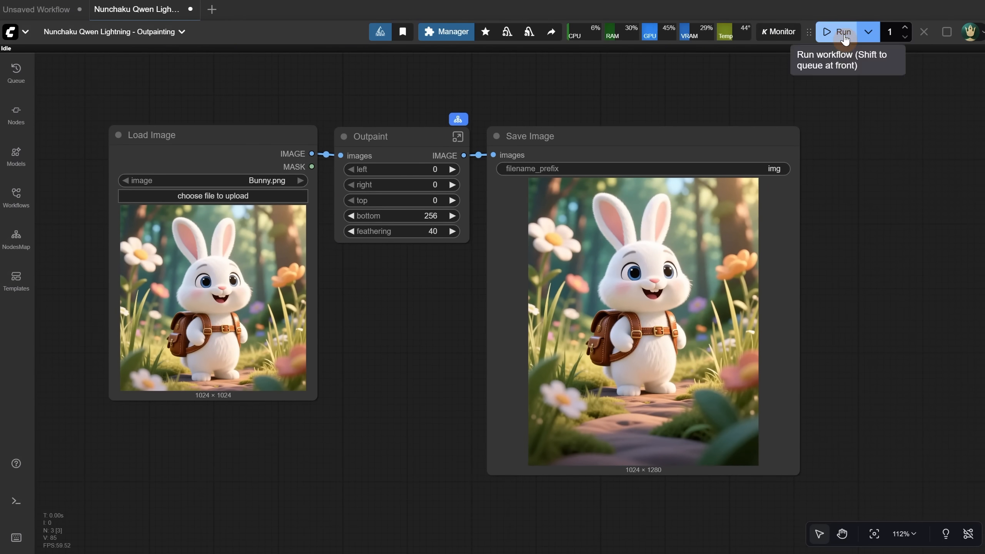
Step: Export the workflow as 'Nunchaku Qwen Lightning - Outpainting Ultra Compact.json'
left_click(25, 32)
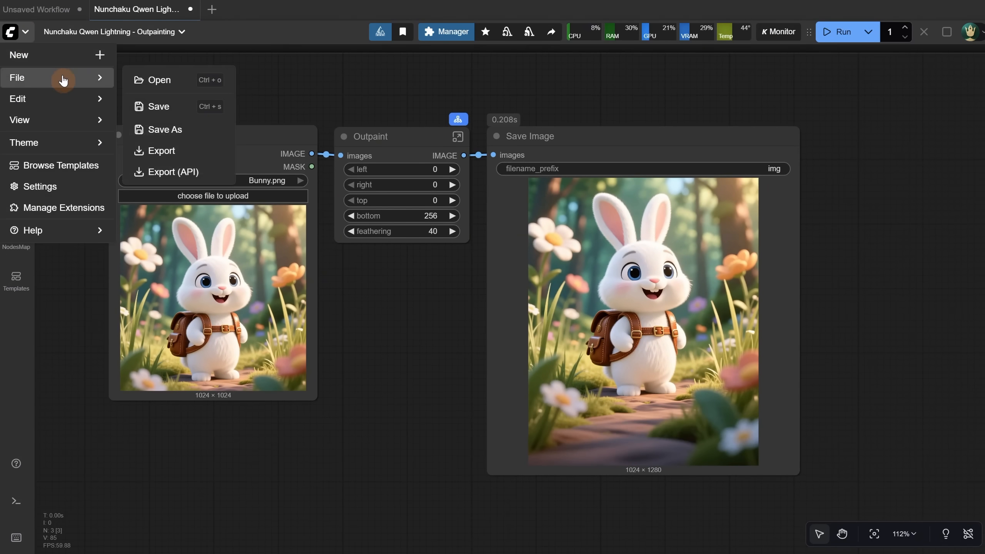
mouse_move(166, 129)
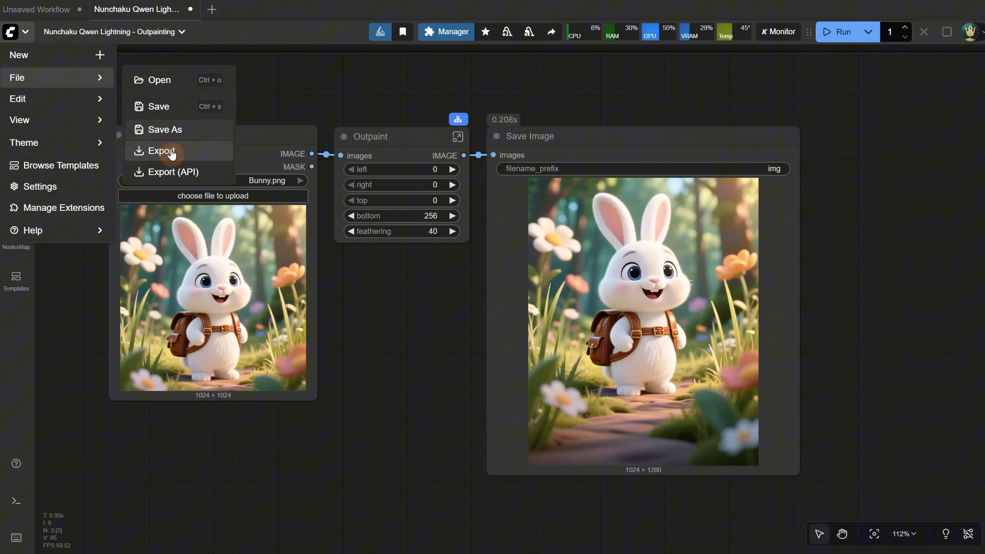
left_click(162, 151)
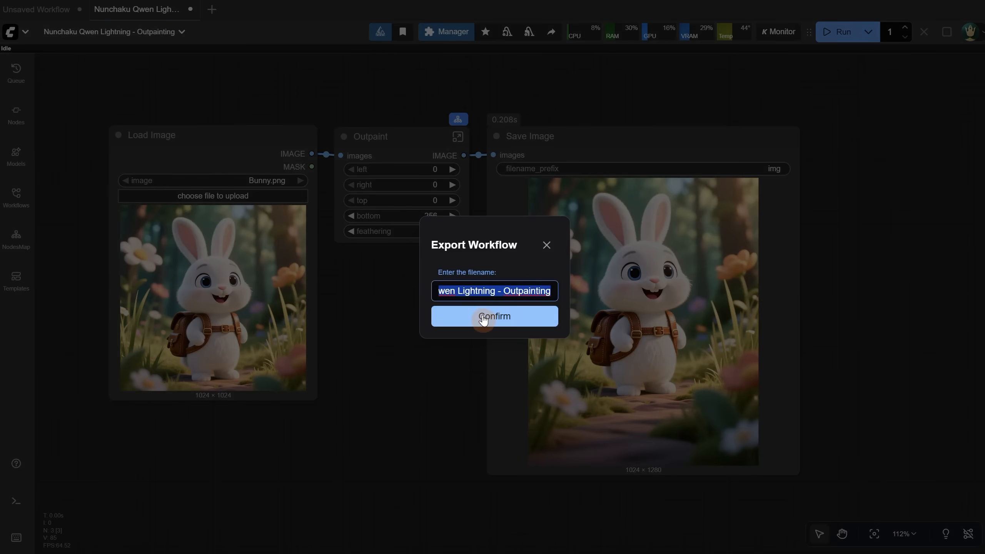
left_click(495, 316)
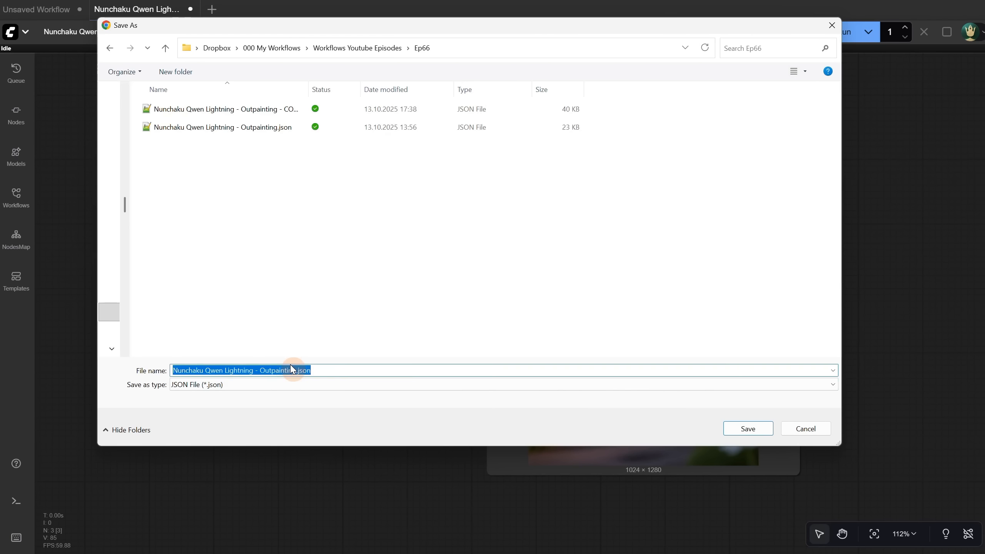
type("Ultra")
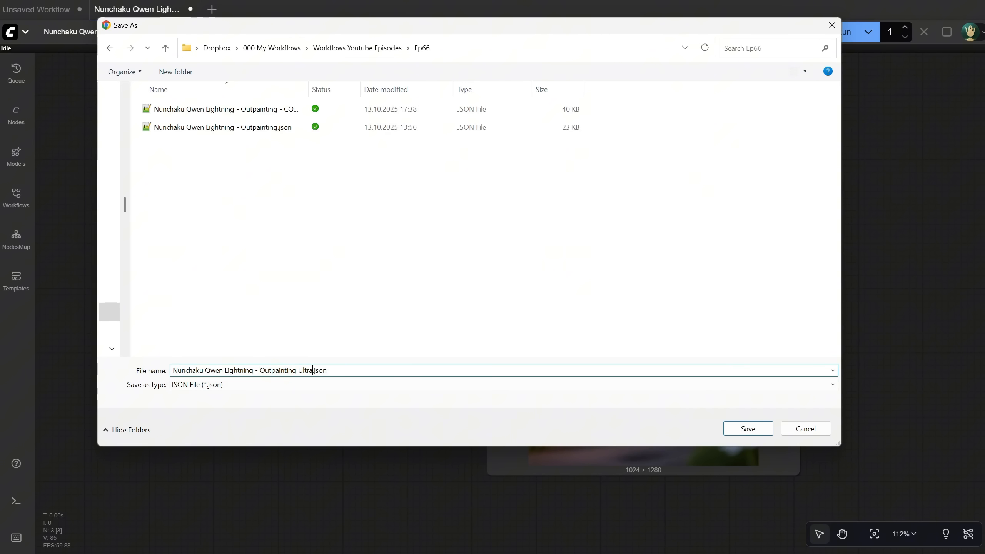
type("Compact")
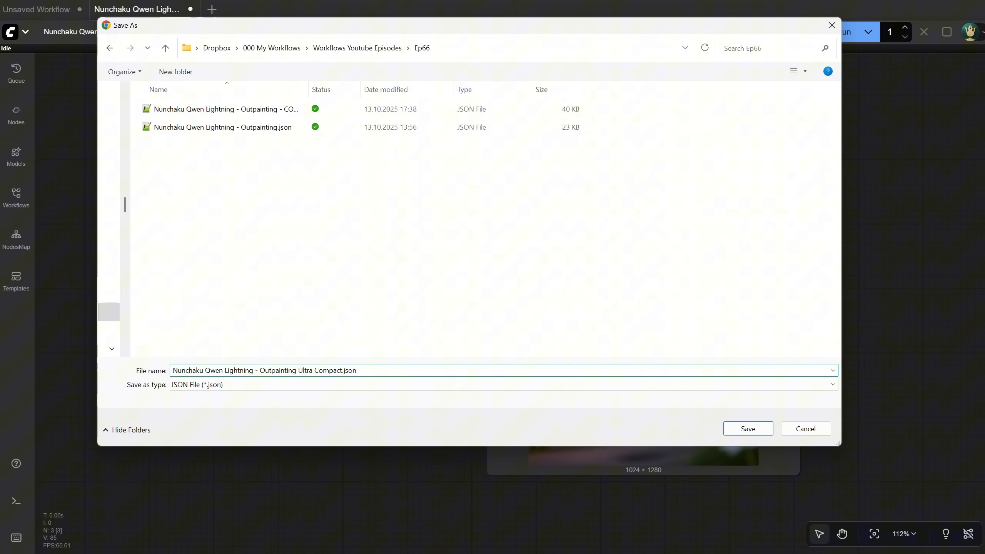
left_click(748, 428)
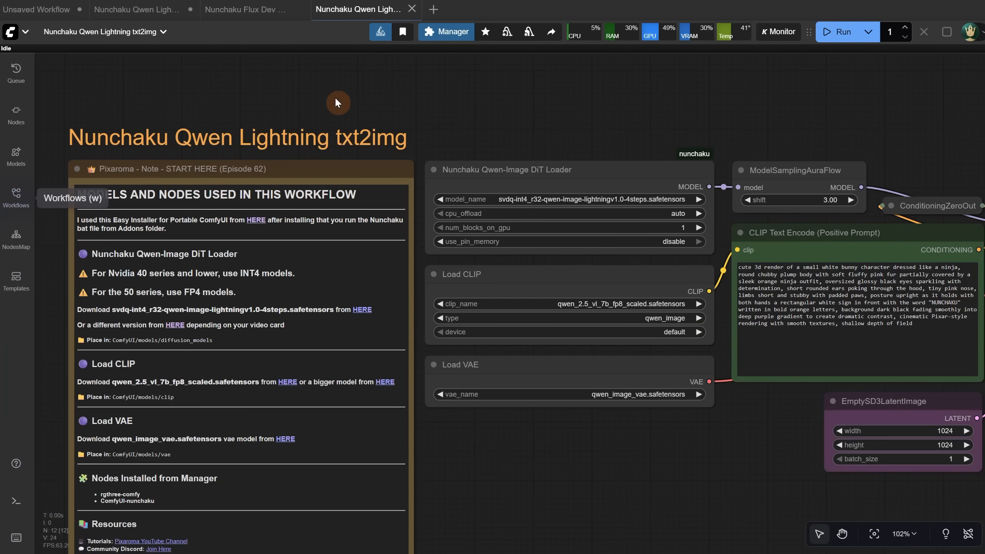
Step: Condense the txt2img nodes into a 'Qwen Text to Image' node with prompt, width 1920 and height widgets
scroll("down", 3)
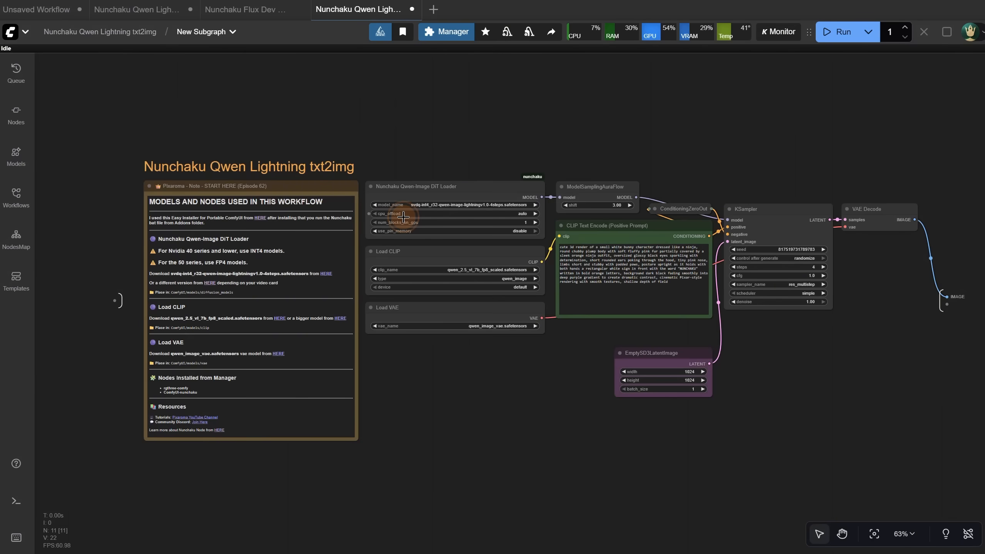
scroll("down", 3)
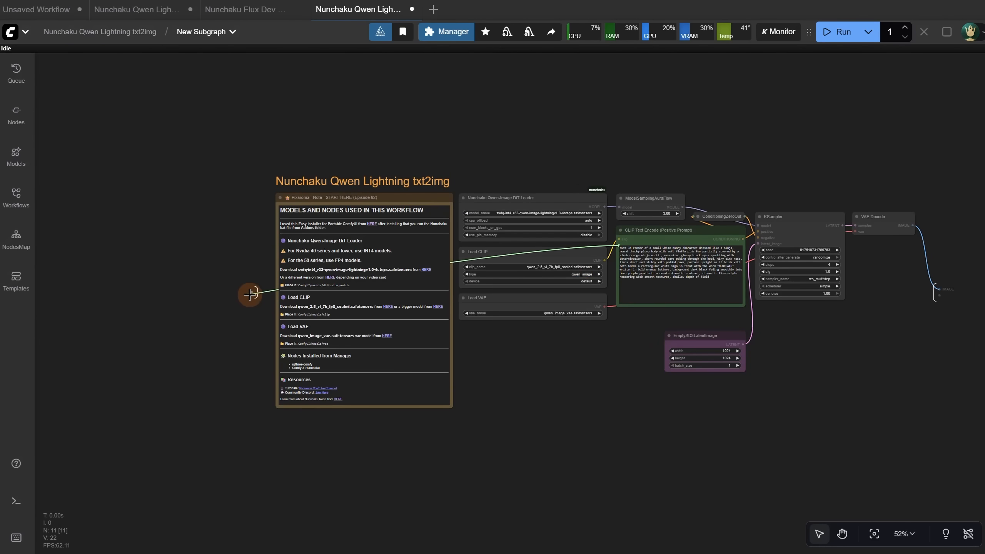
scroll("up", 3)
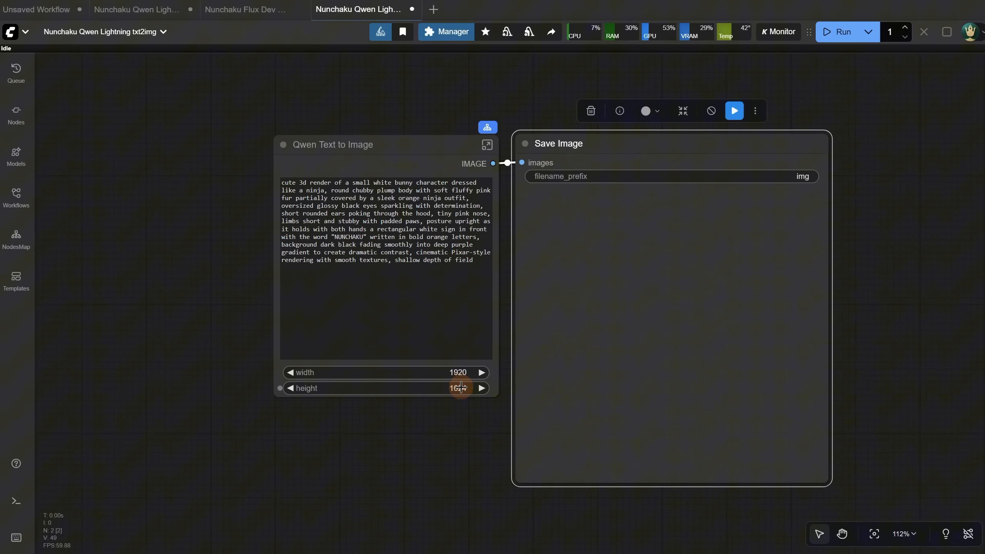
Step: Run the Qwen Text to Image node to generate a 1920×1088 ninja bunny holding a NUNCHAKU sign
left_click(842, 32)
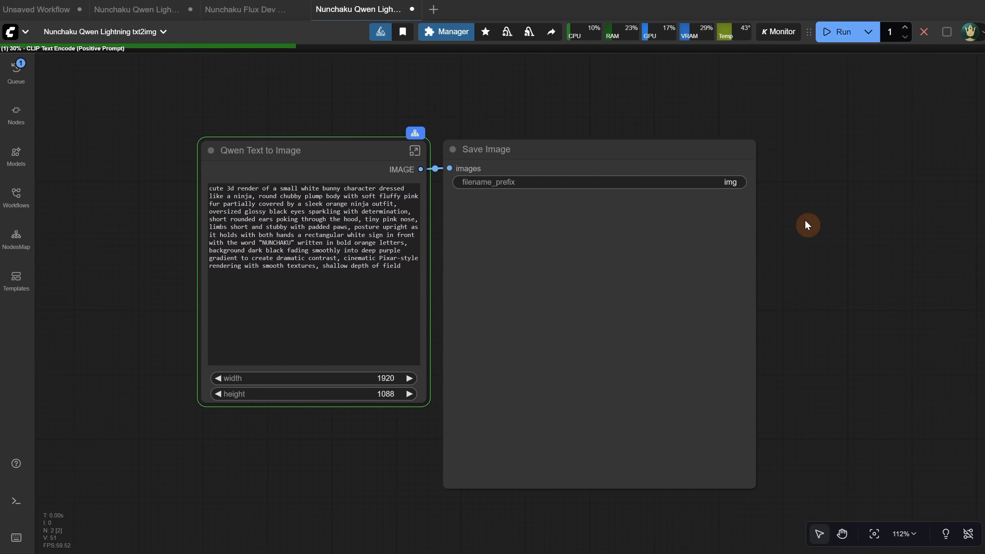
left_click(842, 31)
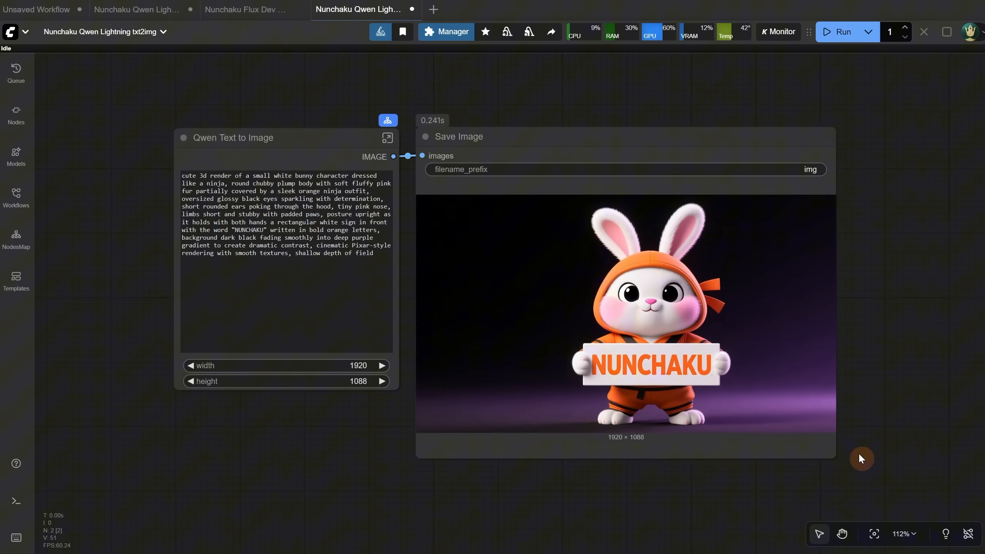